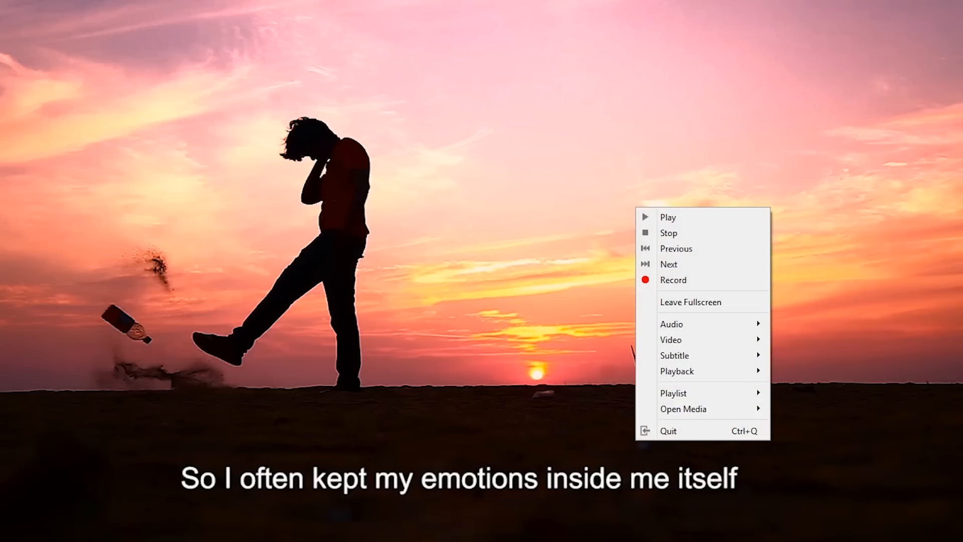
Quit the sunset silhouette video in VLC from its context menu
left_click(671, 340)
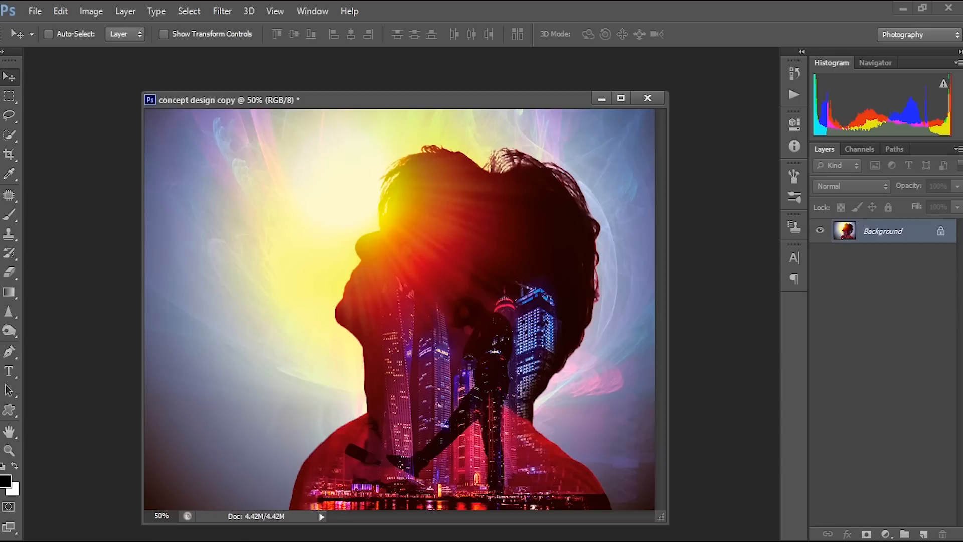
Review the finished concept design composite, then start File > Open on the Concept Design folder
left_click_drag(399, 100, 399, 93)
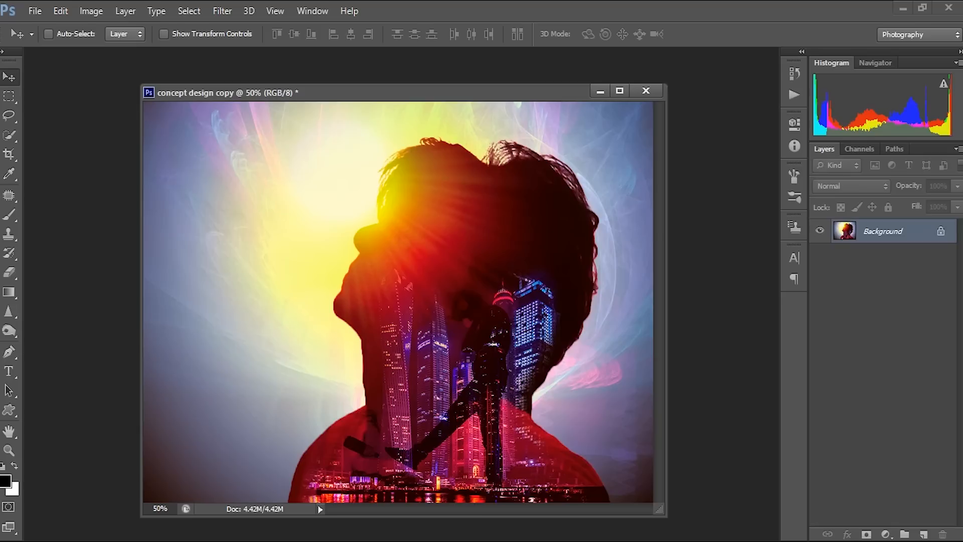
left_click(34, 11)
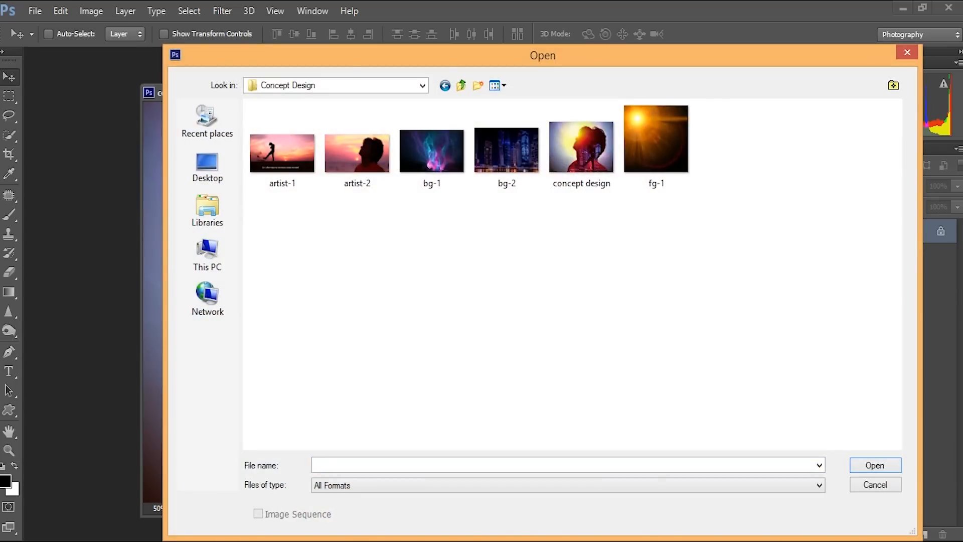
Open artist-2 and bring it into the concept design copy as Layer 1
left_click(357, 148)
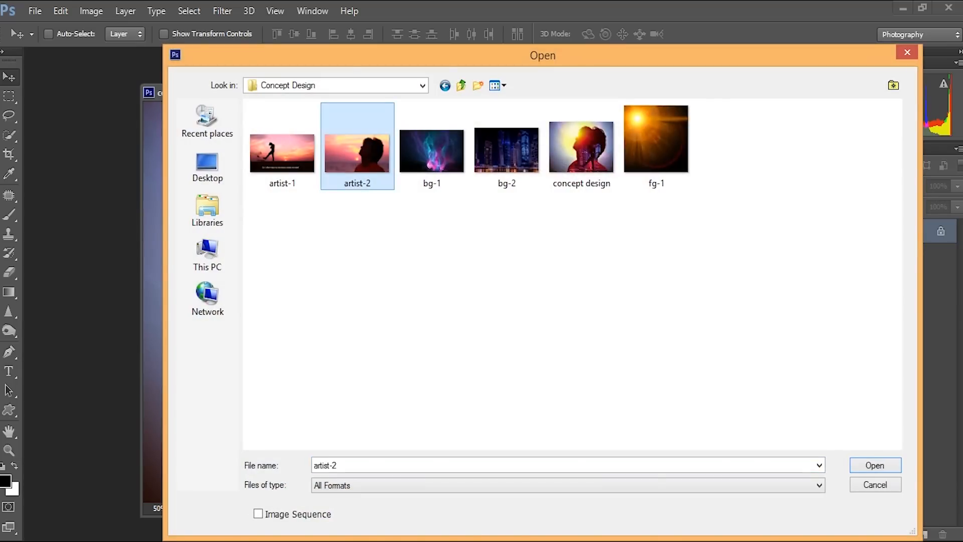
left_click(875, 465)
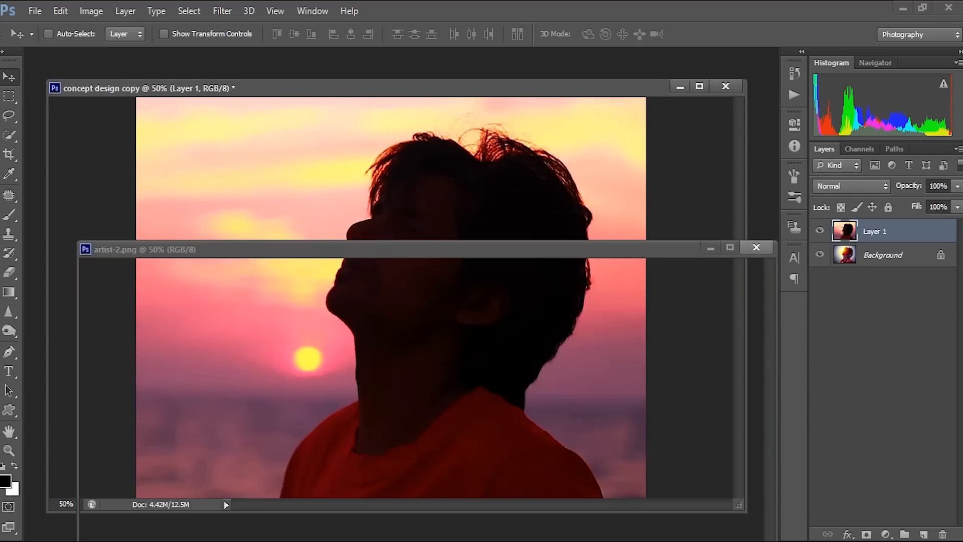
left_click(756, 247)
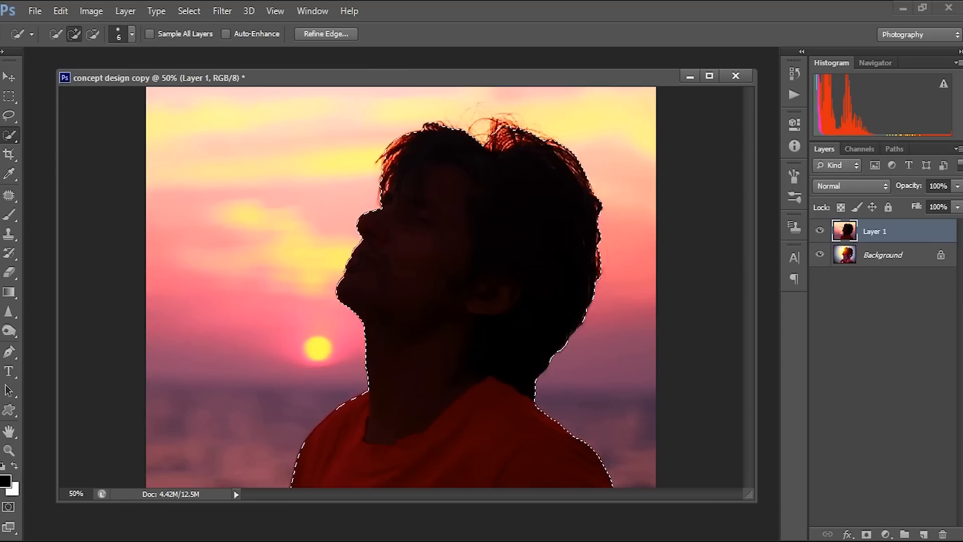
Refine the hair edge of the man's selection, then invert it to delete the sky
left_click(326, 33)
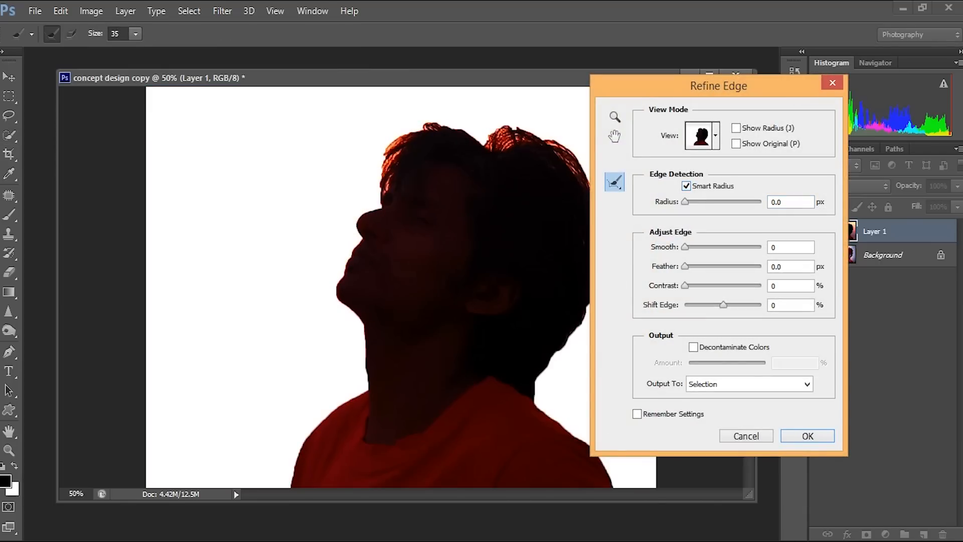
left_click_drag(717, 85, 774, 109)
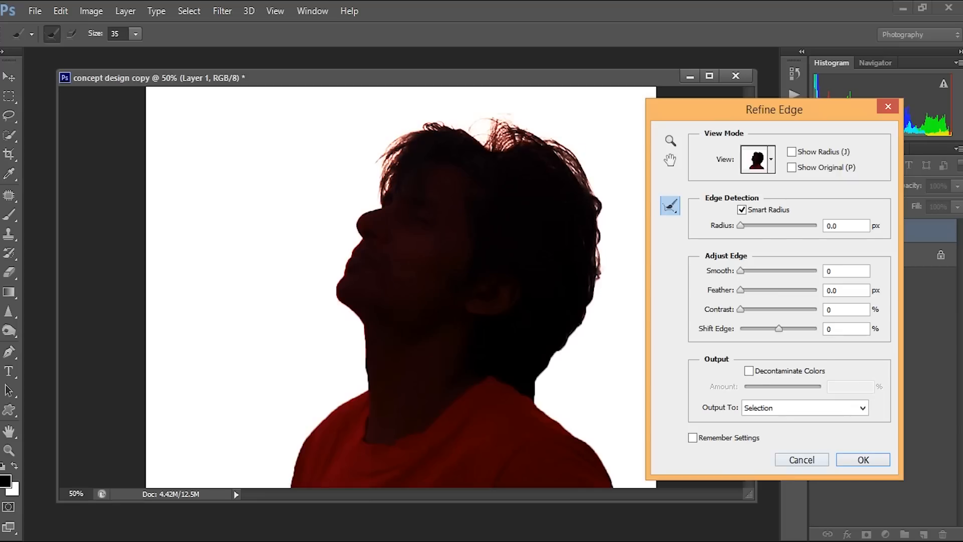
left_click(863, 459)
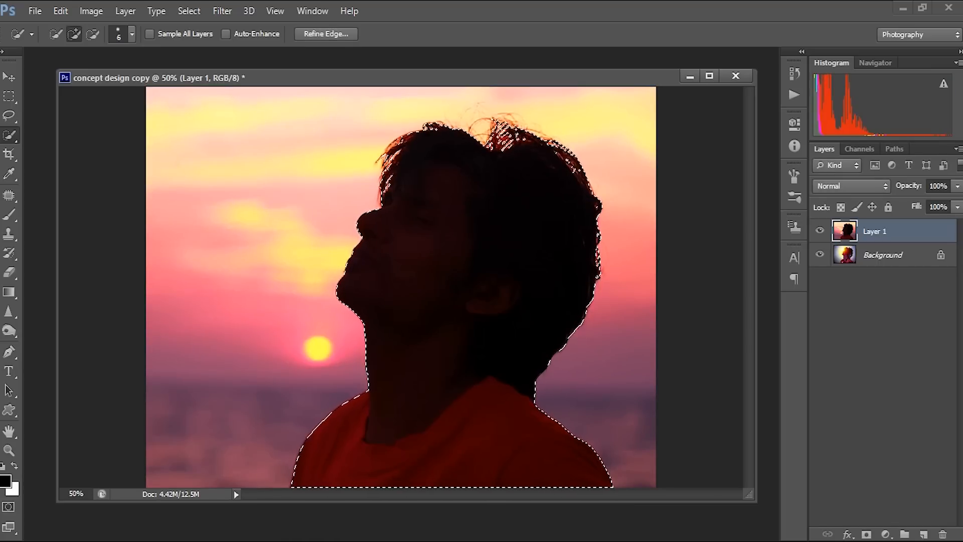
left_click(189, 11)
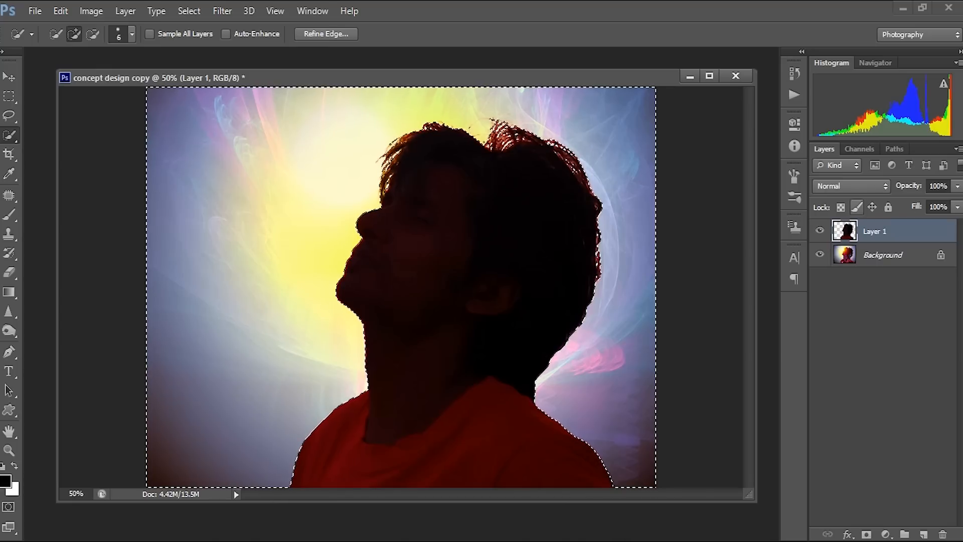
Hide the Background layer and deselect everything
left_click(820, 254)
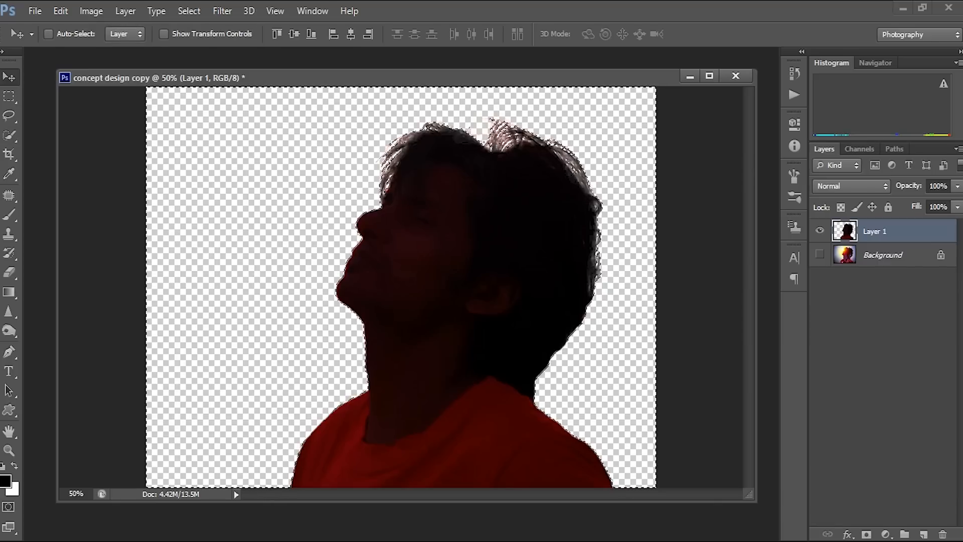
left_click(189, 11)
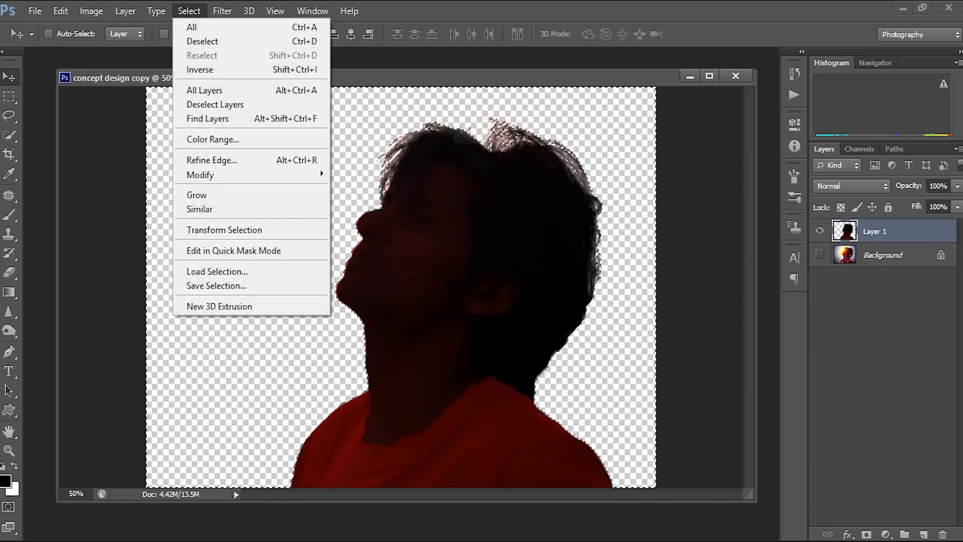
left_click(192, 26)
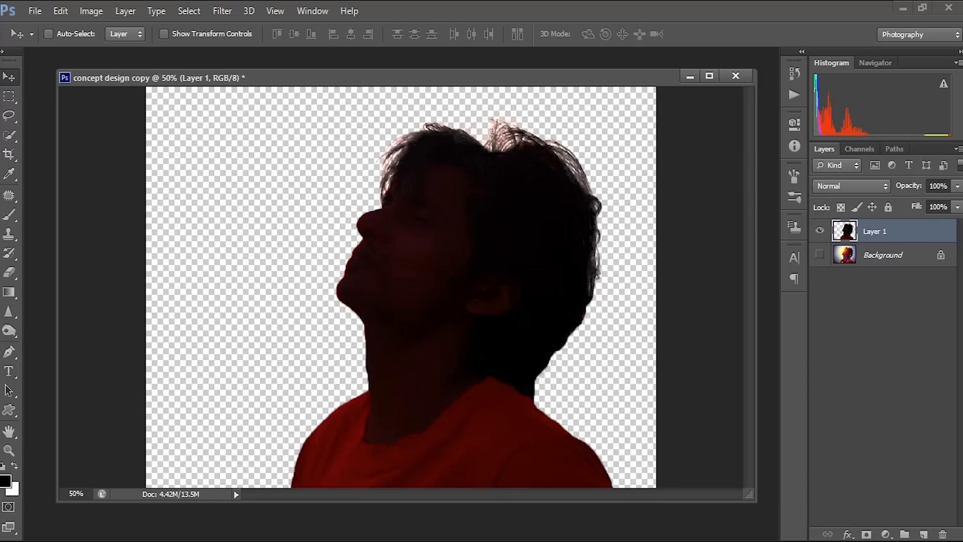
Duplicate Layer 1 to create Layer 1 copy
right_click(875, 231)
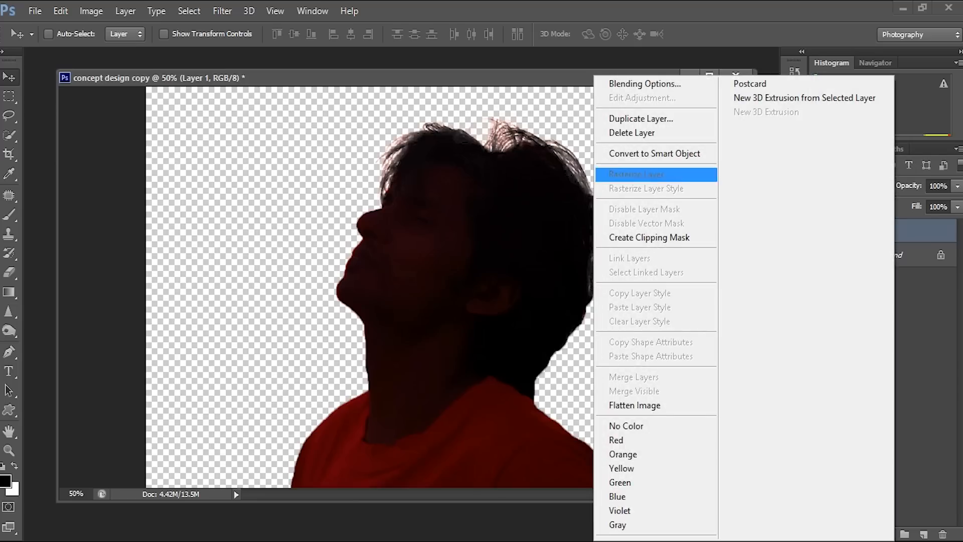
left_click(641, 118)
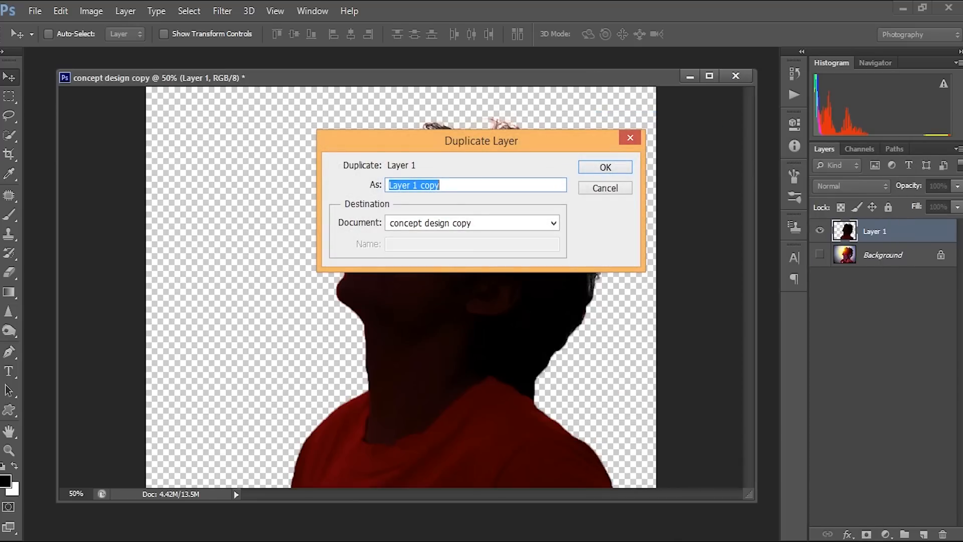
left_click(604, 167)
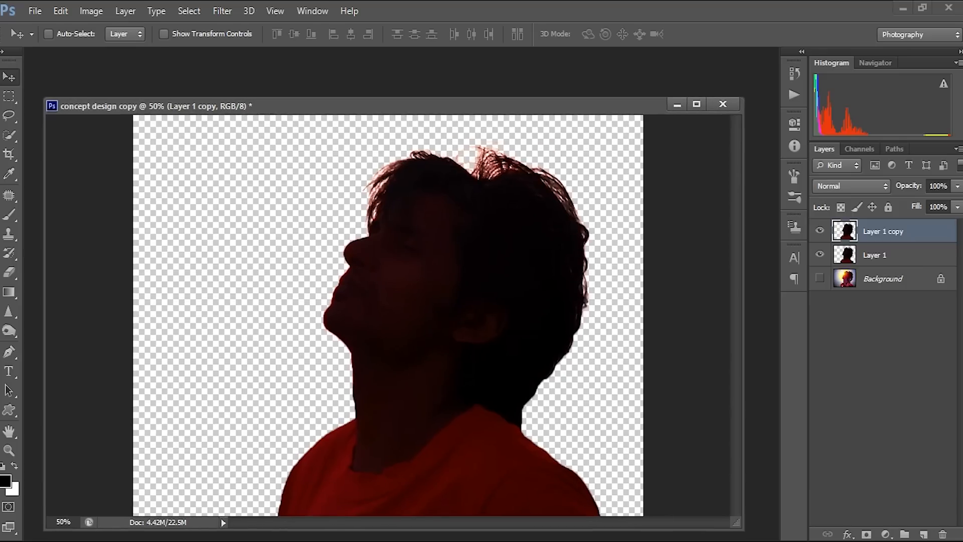
Open bg-2 as Layer 2, clip it to the silhouette, and add a layer mask
left_click(35, 11)
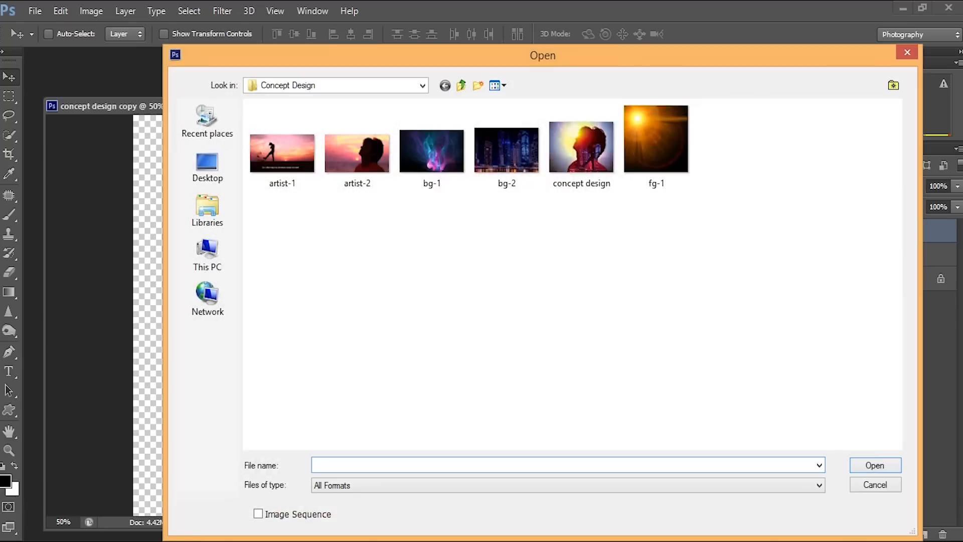
left_click(506, 148)
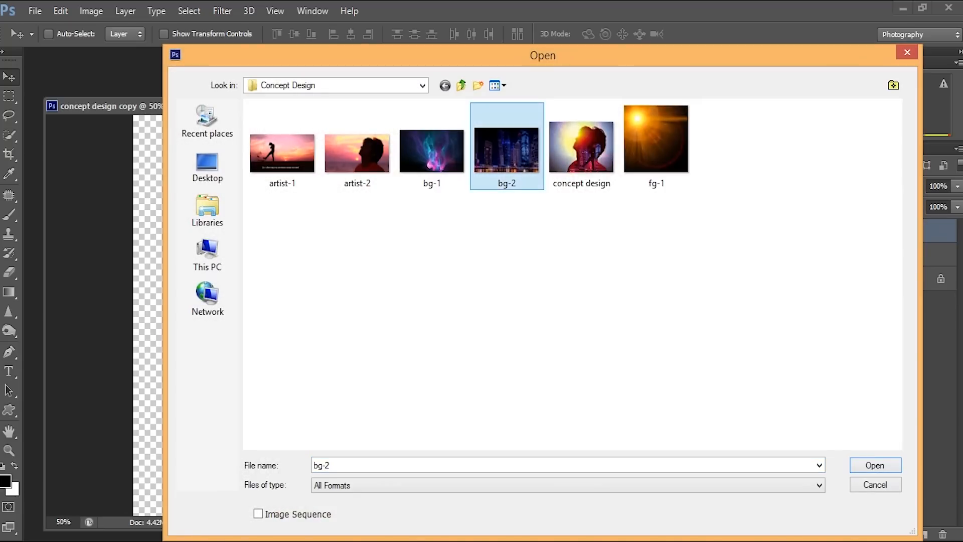
left_click(875, 465)
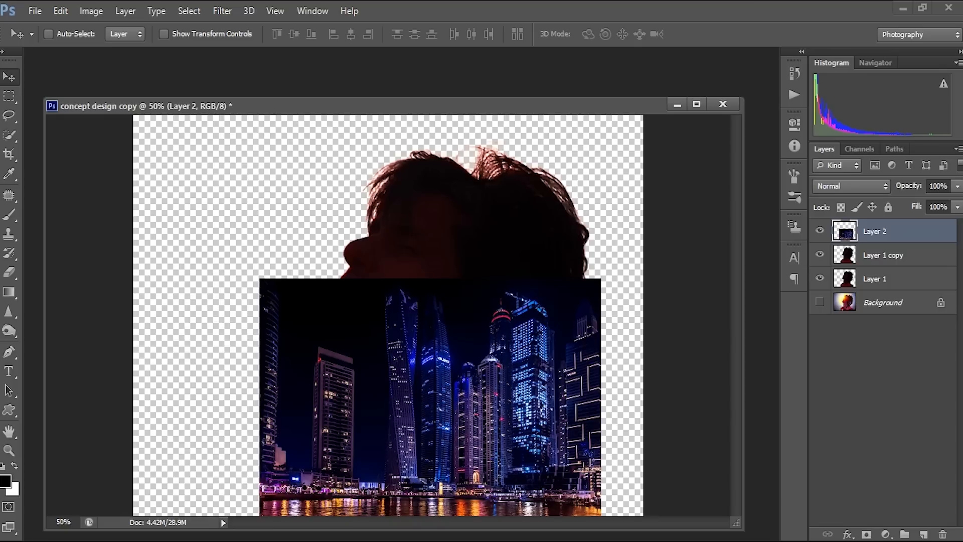
right_click(875, 231)
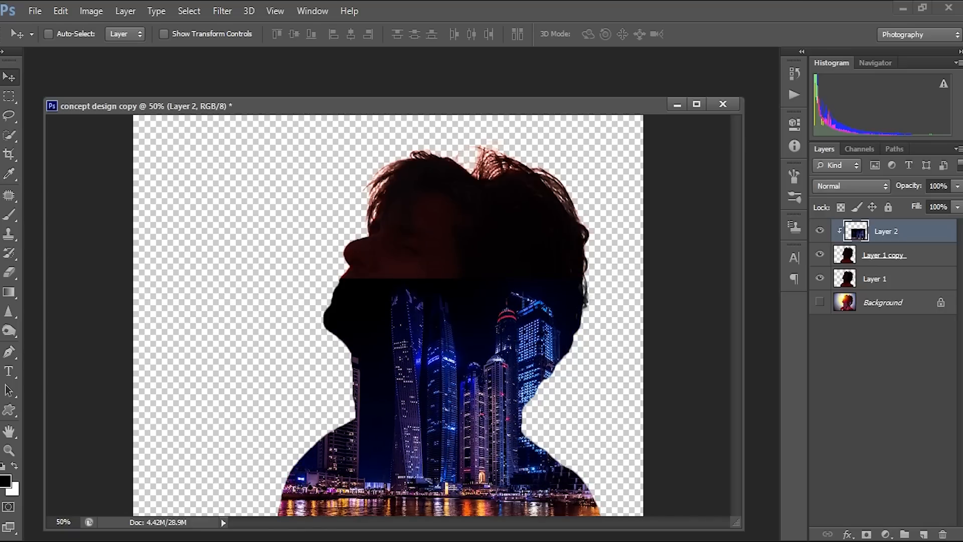
left_click(59, 11)
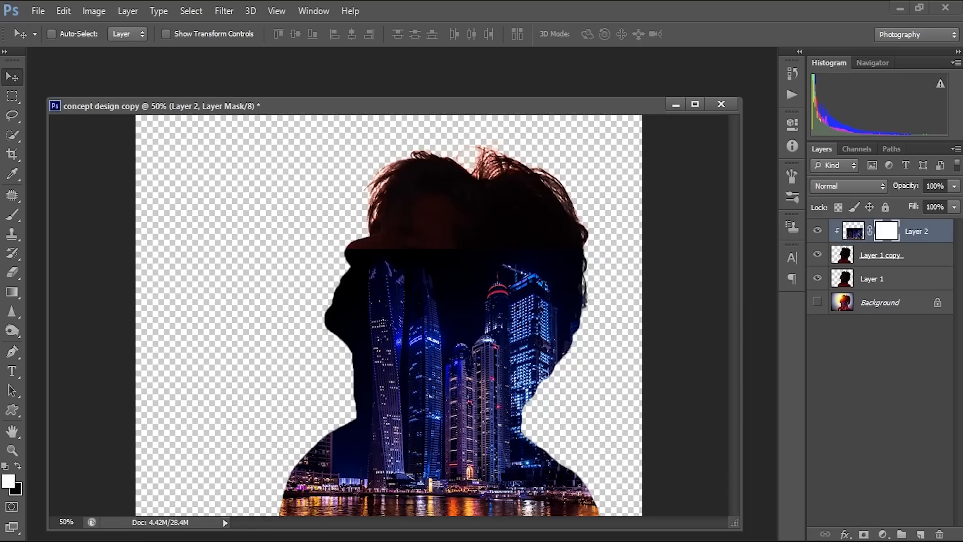
Paint black on Layer 2's mask over the man's face and shoulders
left_click(12, 214)
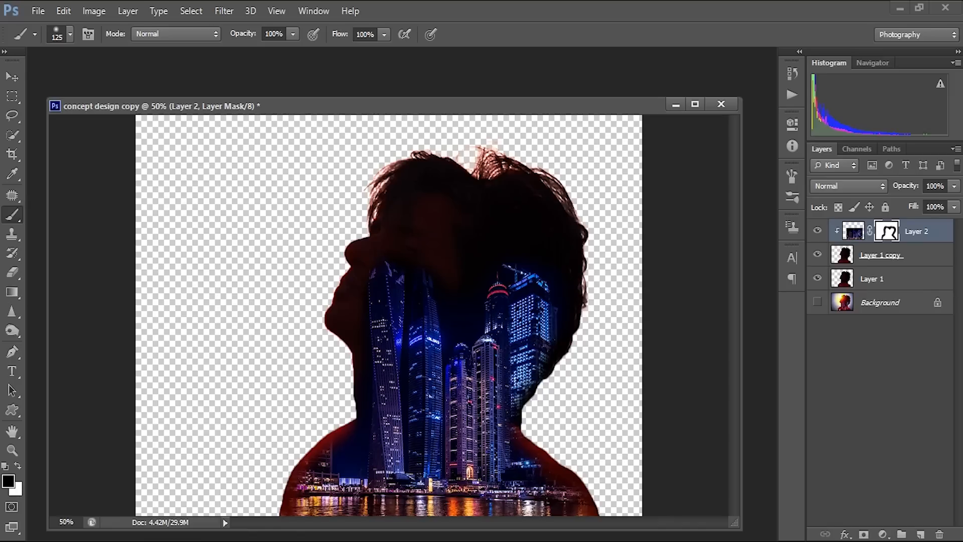
left_click(848, 186)
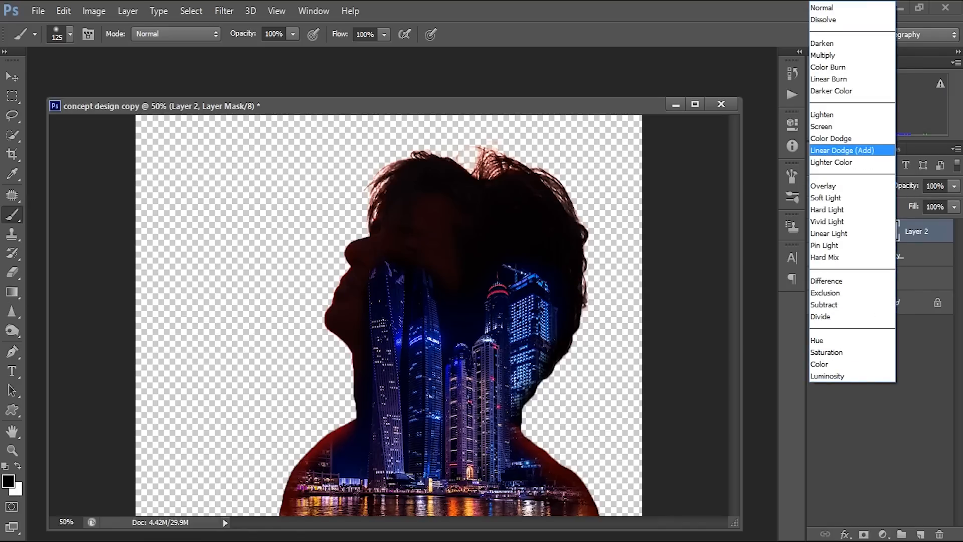
Try Hard Light and Overlay on Layer 2, settling on Linear Dodge (Add)
left_click(842, 150)
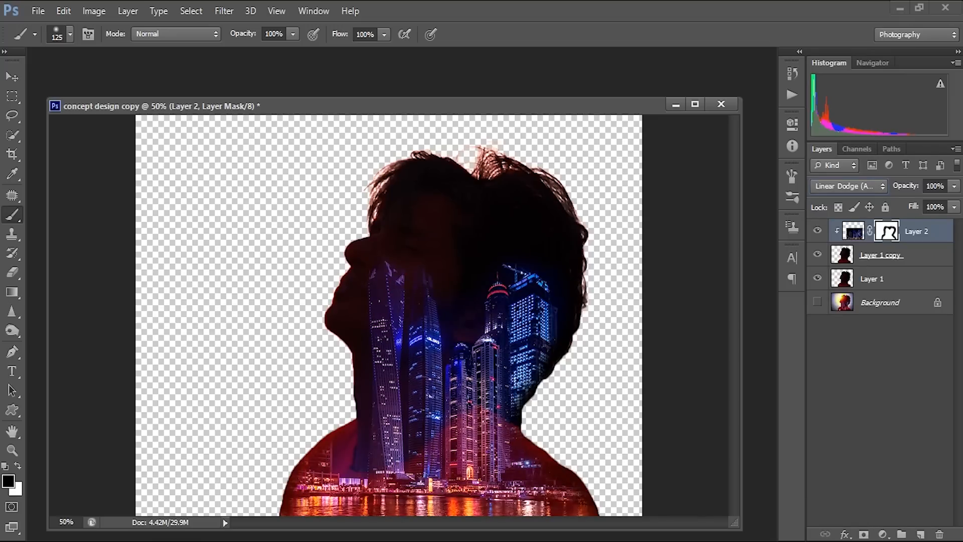
left_click(847, 186)
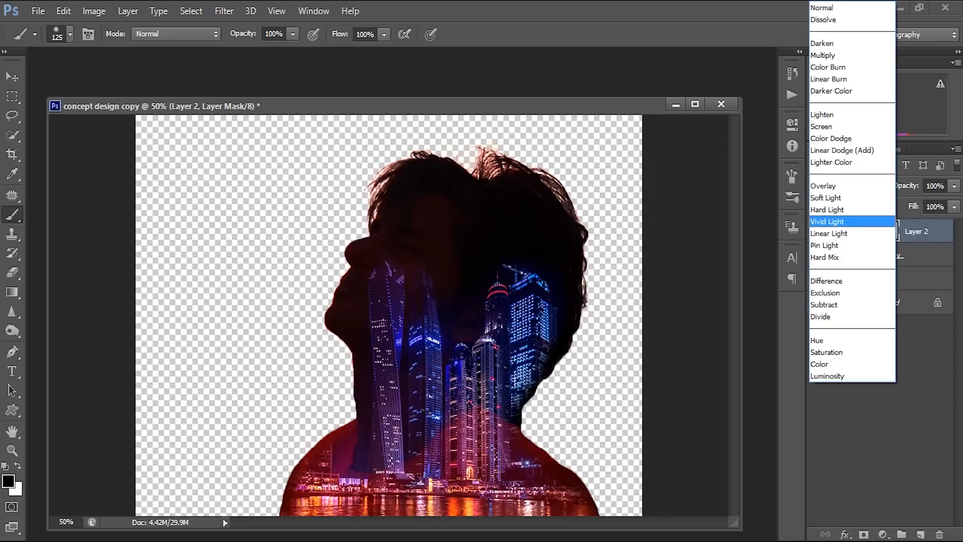
left_click(825, 210)
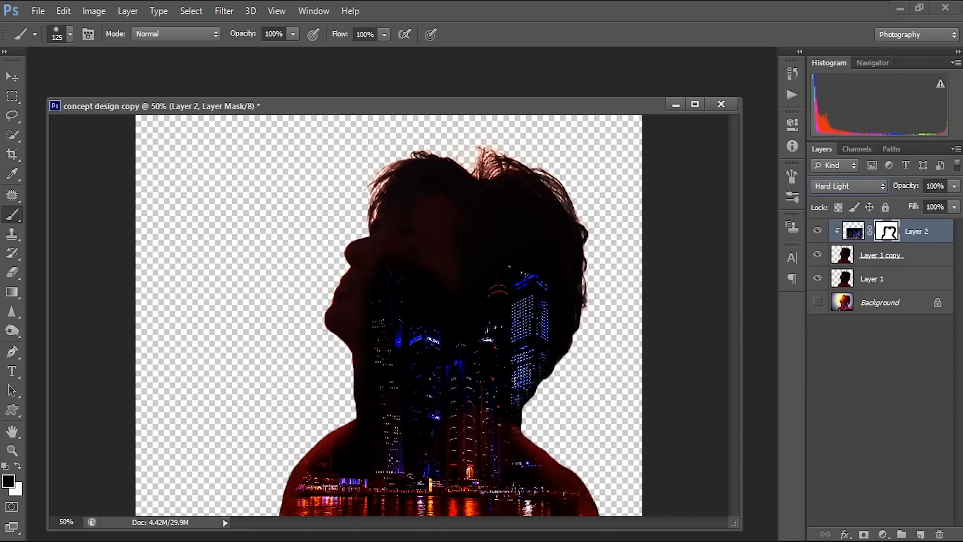
left_click(847, 186)
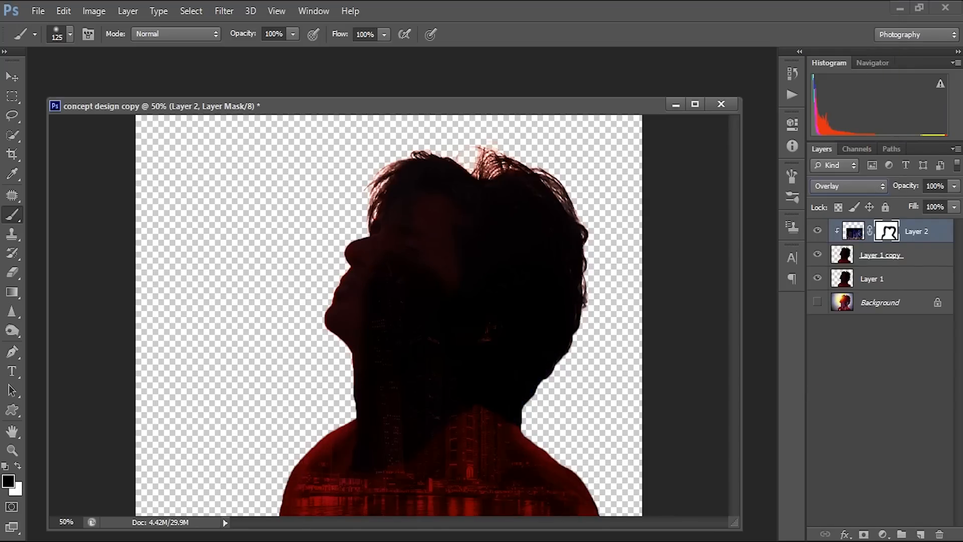
left_click(847, 185)
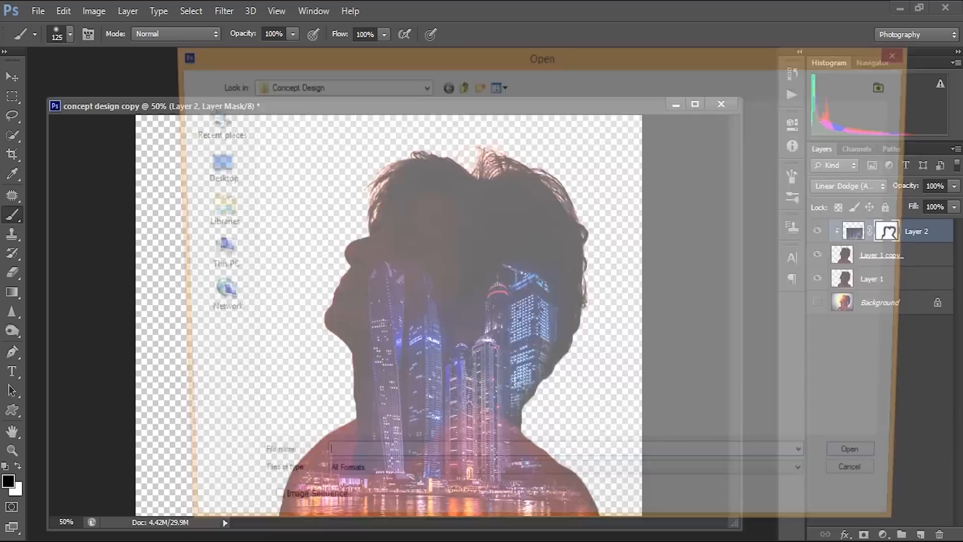
Open artist-1 from the Concept Design folder and choose a healing tool
left_click(283, 146)
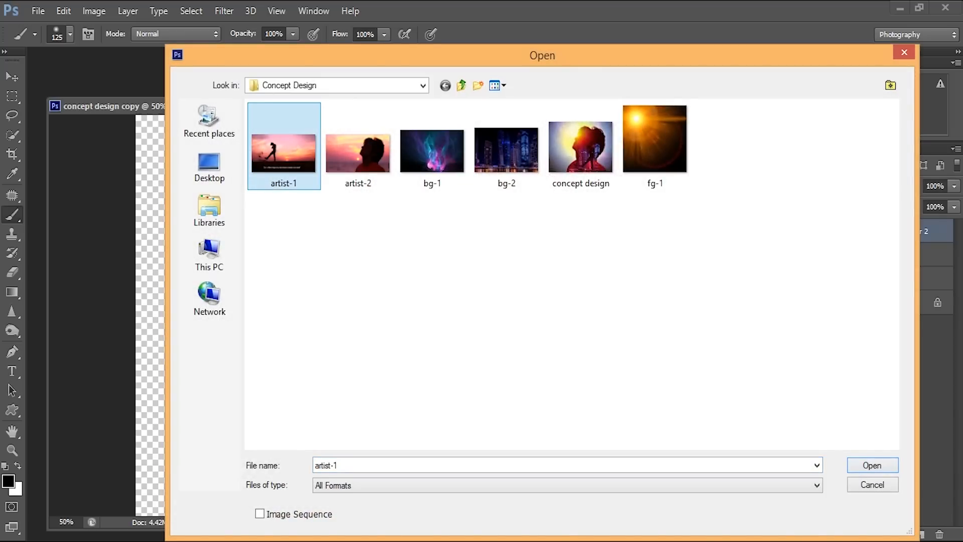
left_click(870, 465)
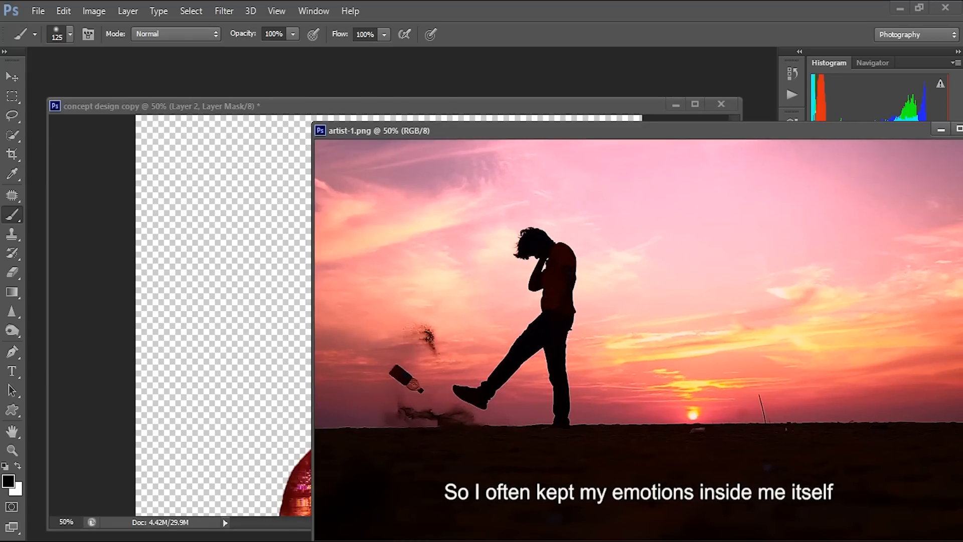
mouse_move(12, 234)
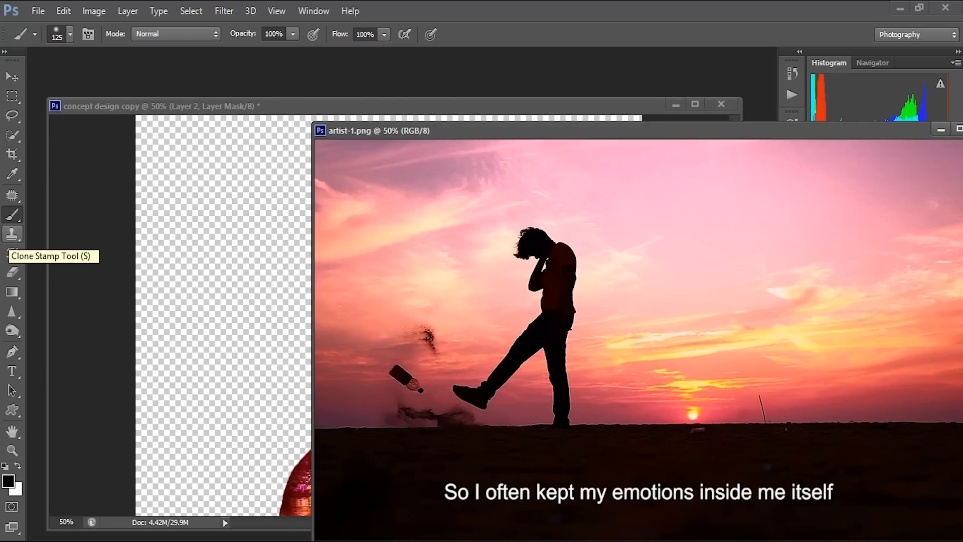
left_click(12, 195)
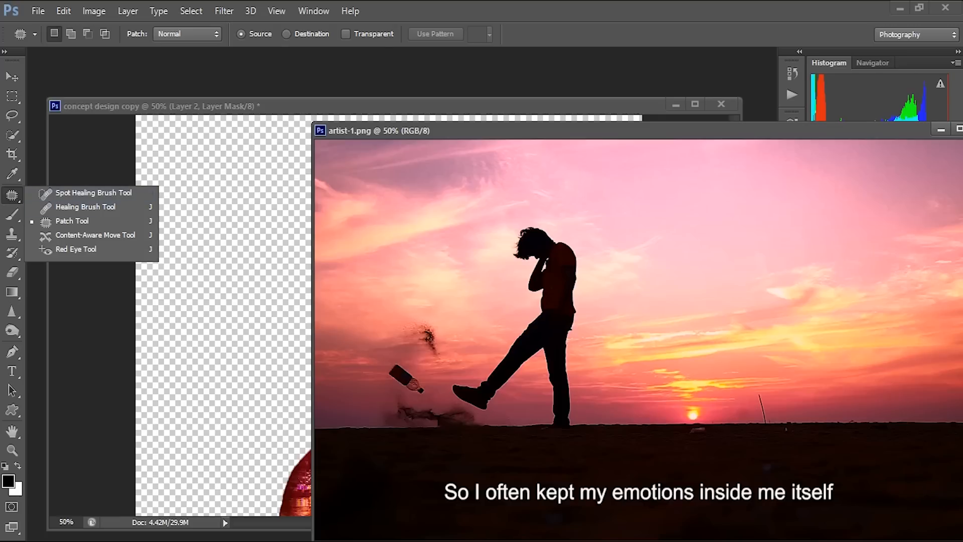
left_click(12, 194)
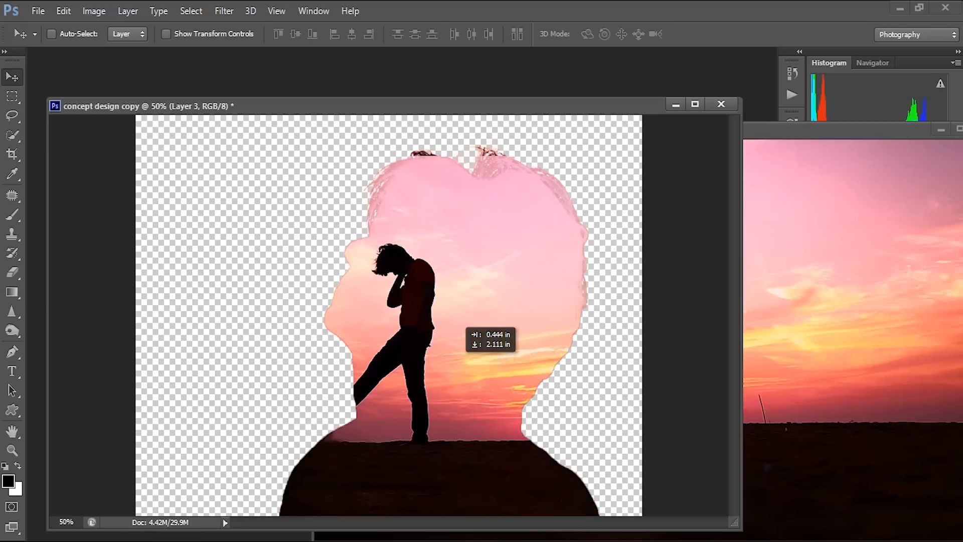
Drag artist-1 into the poster as Layer 3 and soft-paint its mask edges
left_click_drag(387, 338, 498, 356)
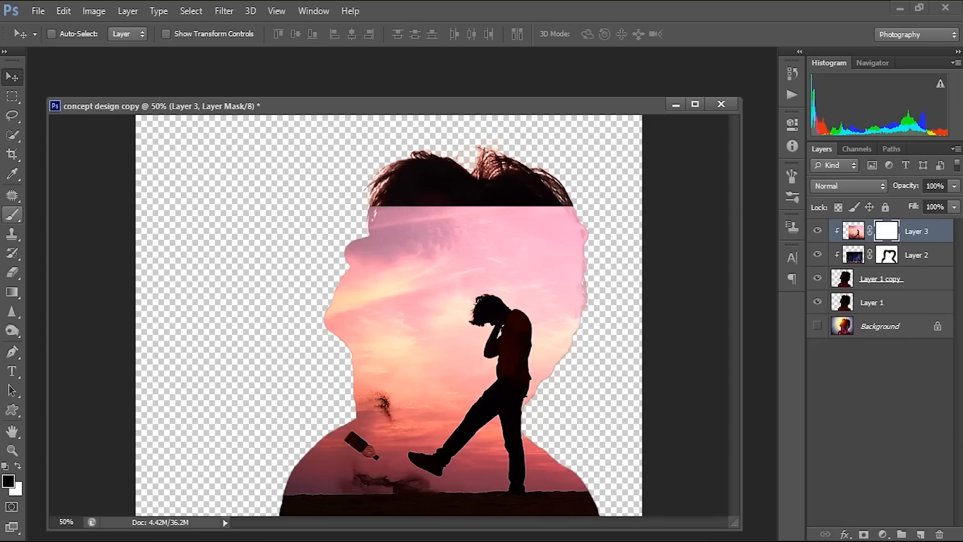
left_click(12, 214)
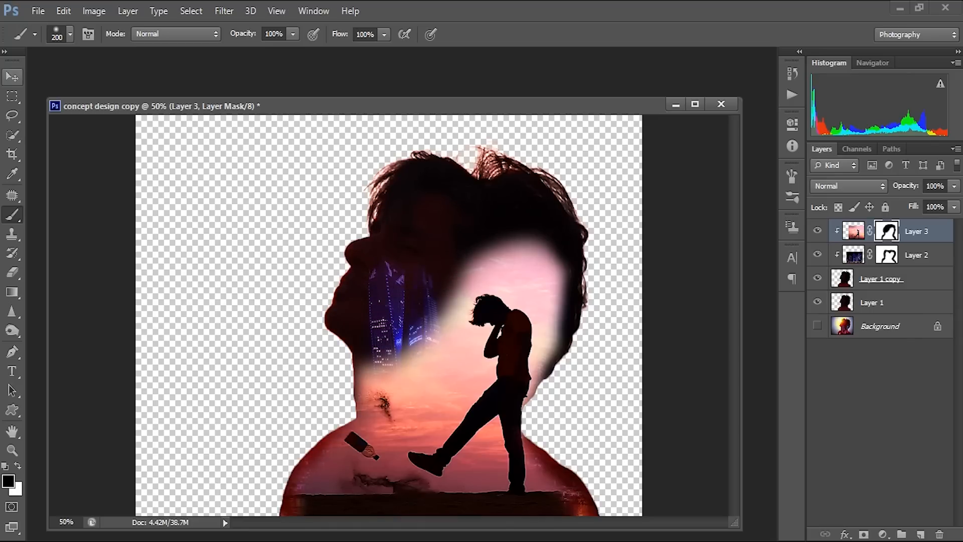
mouse_move(11, 76)
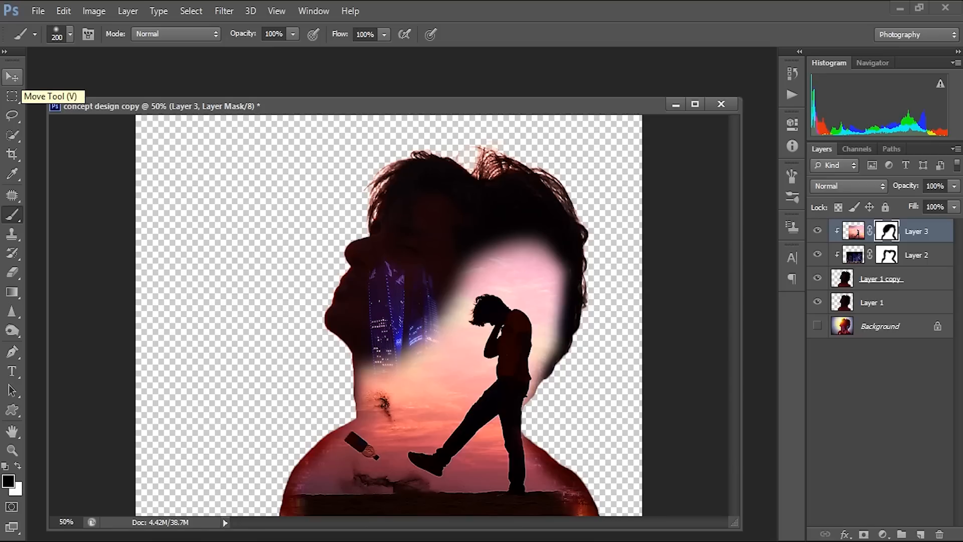
left_click(12, 76)
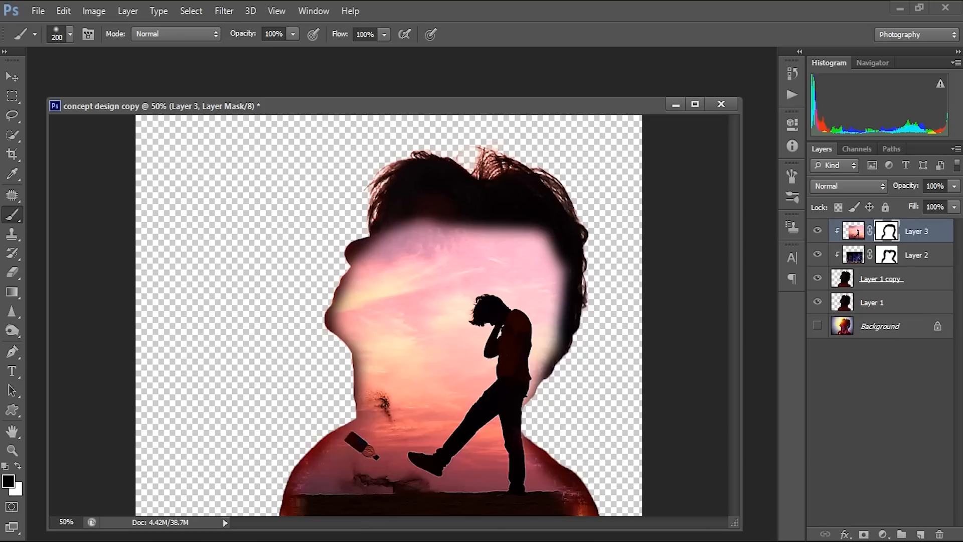
Set Layer 3's blend mode to Overlay, try Multiply, then return it to Overlay
left_click(848, 185)
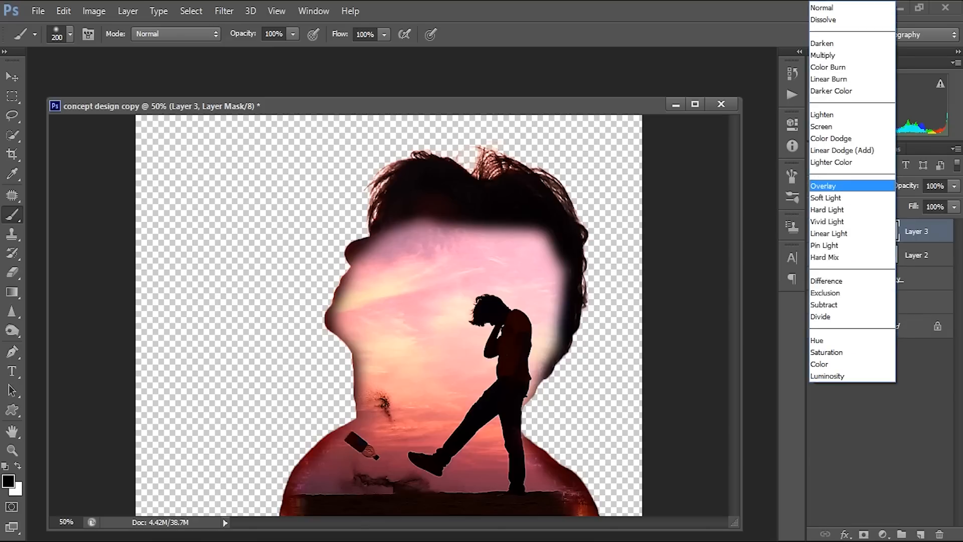
left_click(823, 186)
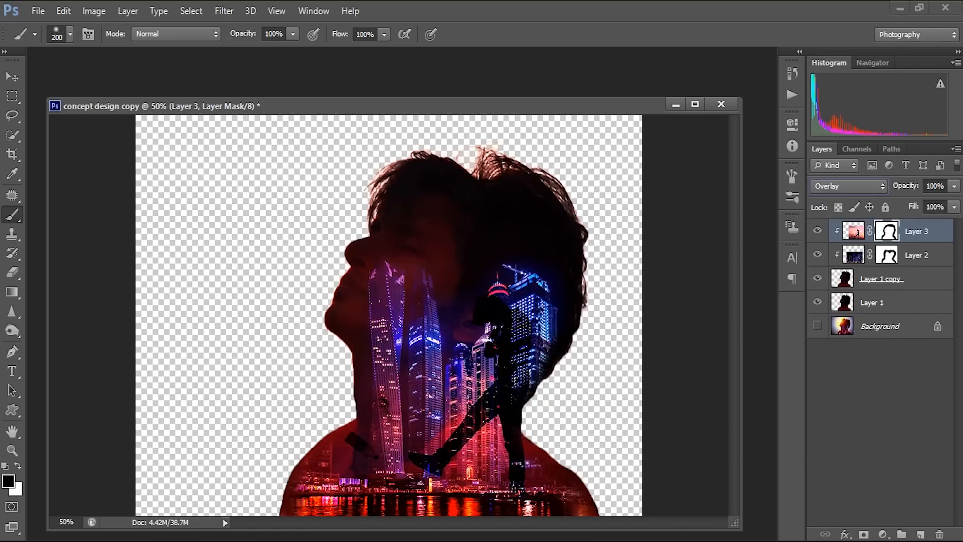
left_click(846, 186)
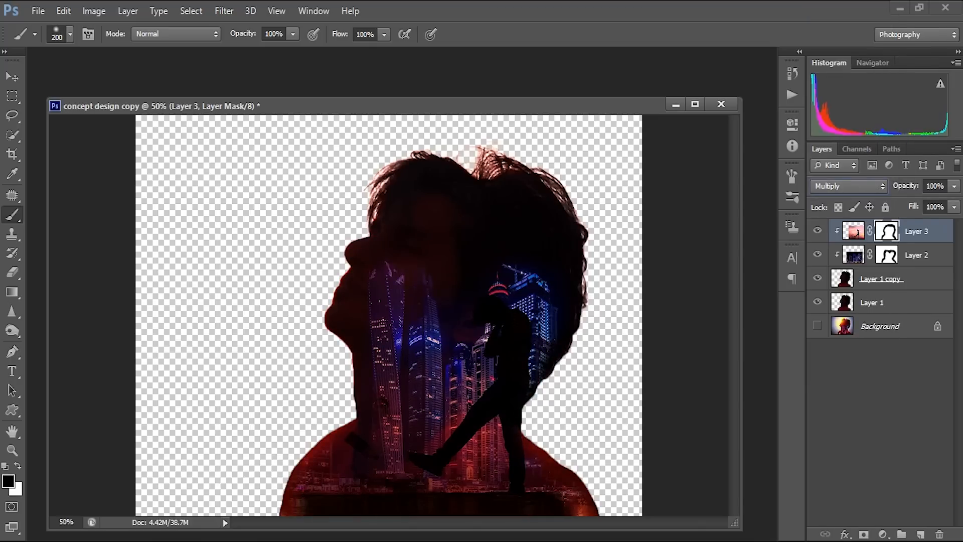
left_click(848, 186)
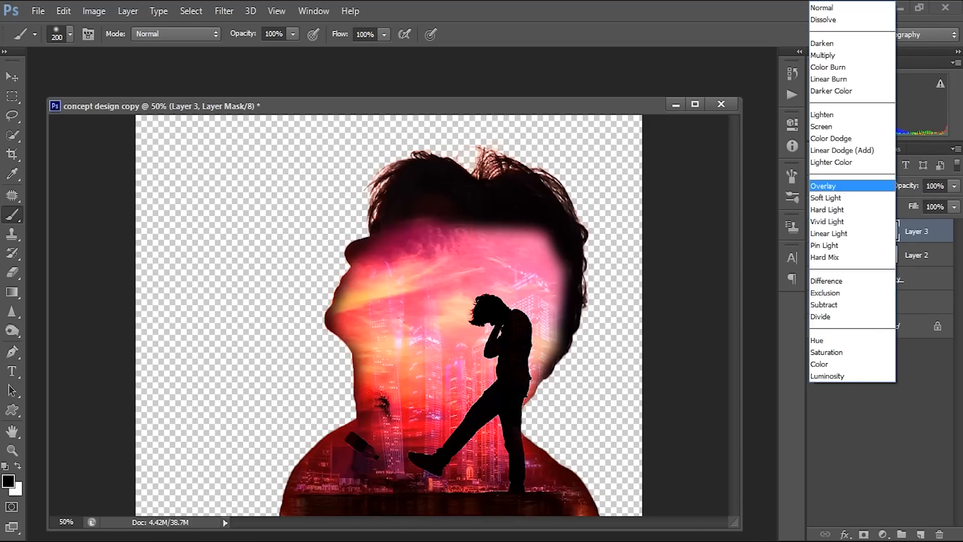
left_click(823, 186)
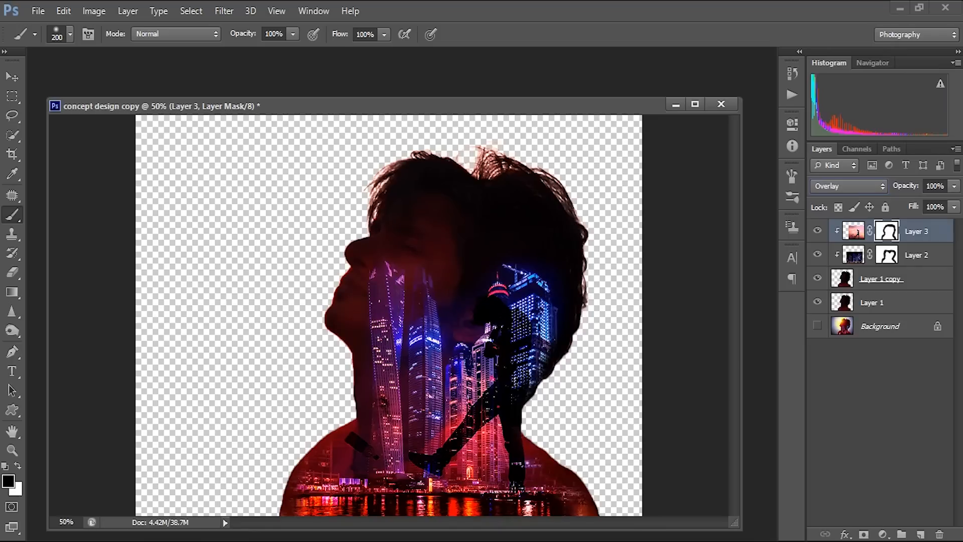
left_click(12, 76)
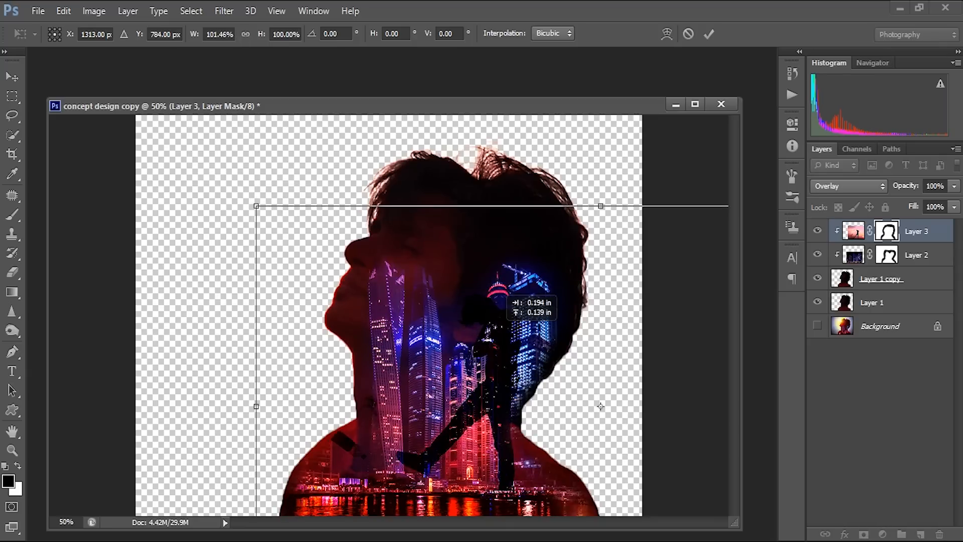
Move the artist figure lower inside the head and scale it up slightly
left_click_drag(430, 307, 430, 319)
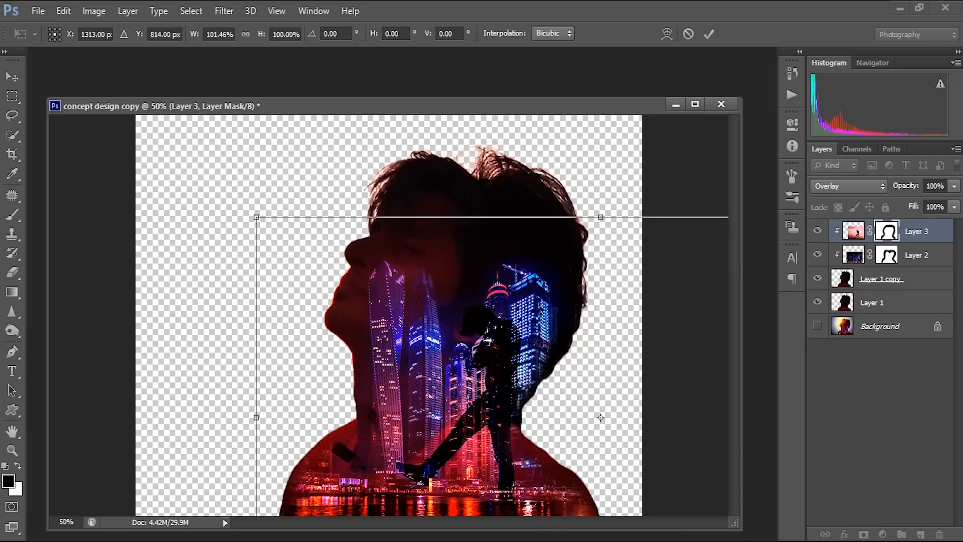
left_click_drag(256, 217, 241, 190)
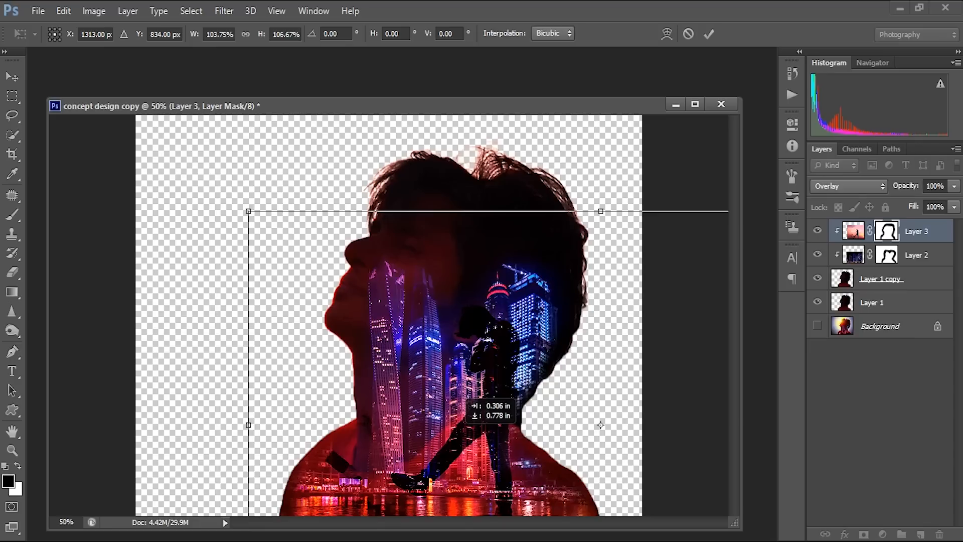
left_click_drag(424, 307, 424, 298)
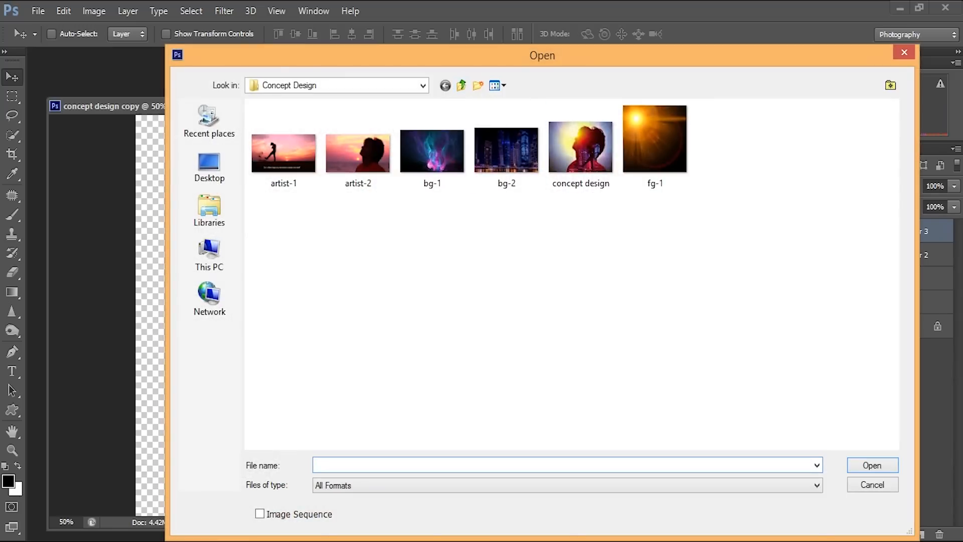
Open the bg-1 purple smoke image
left_click(432, 150)
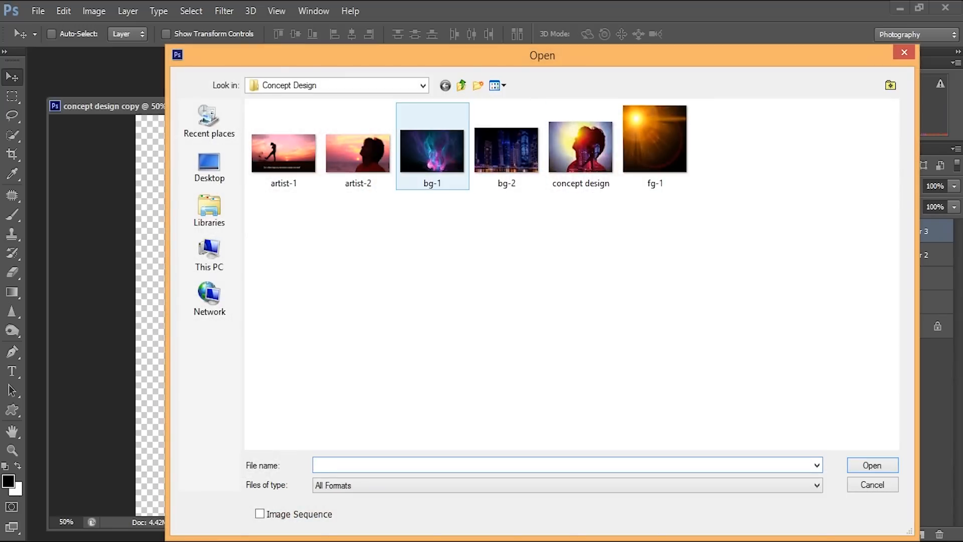
left_click(432, 153)
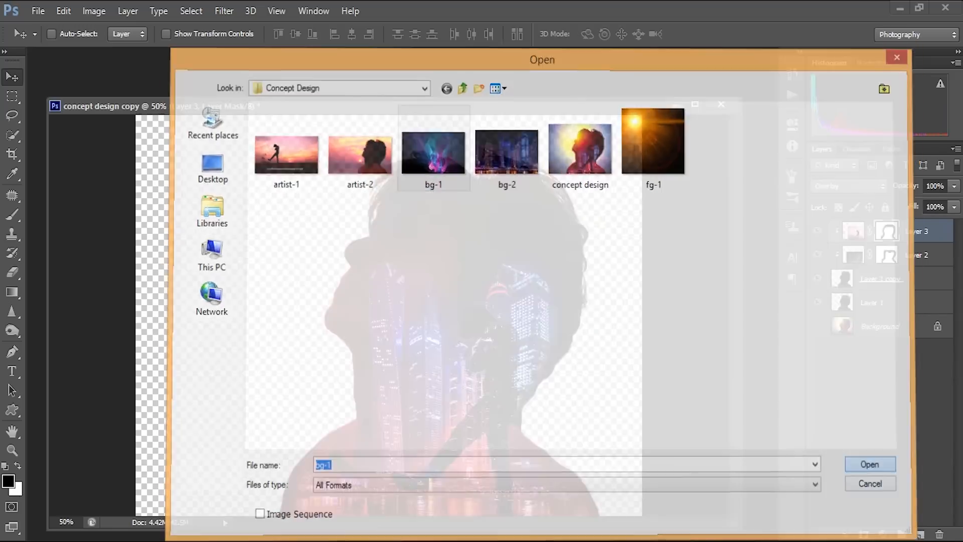
left_click(869, 464)
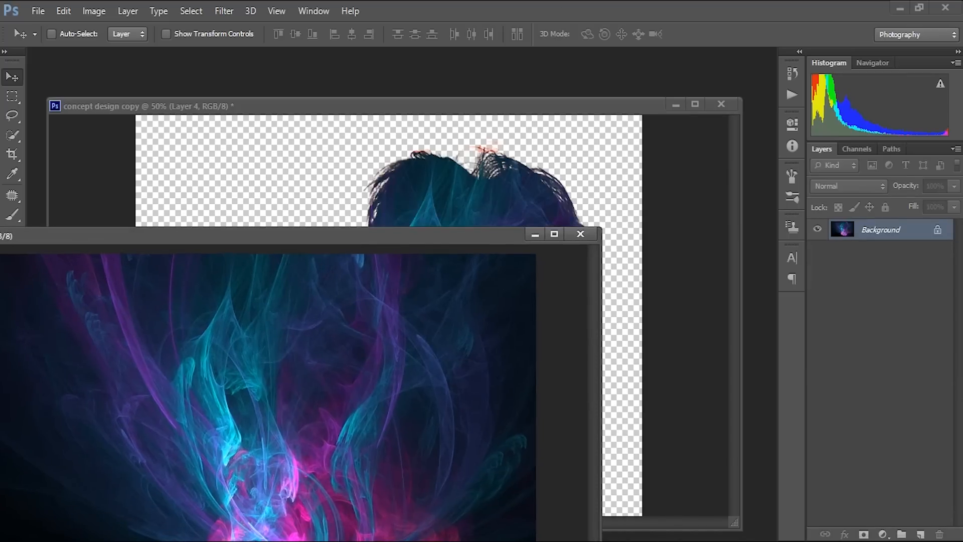
Bring the smoke image into the poster, release its clipping mask, and place it below Layer 1
left_click(579, 235)
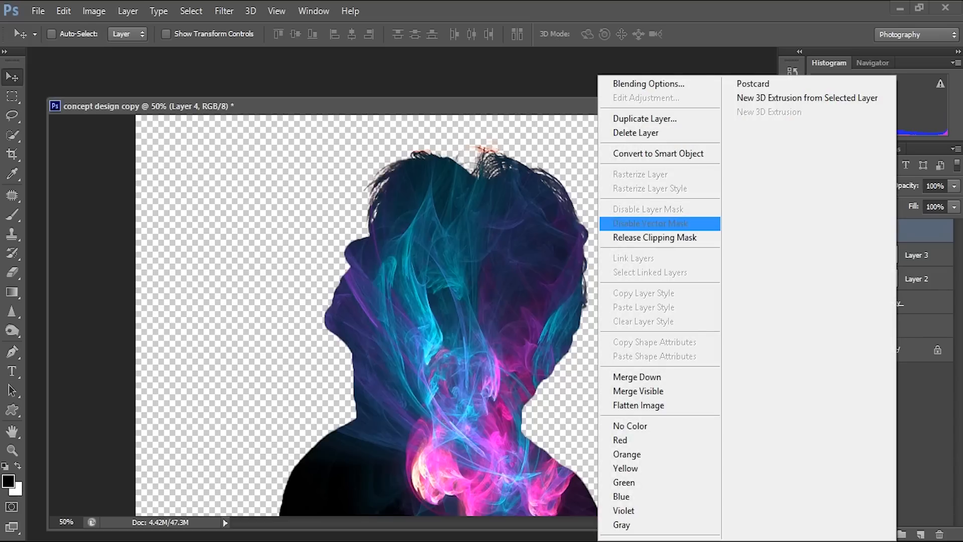
left_click(645, 223)
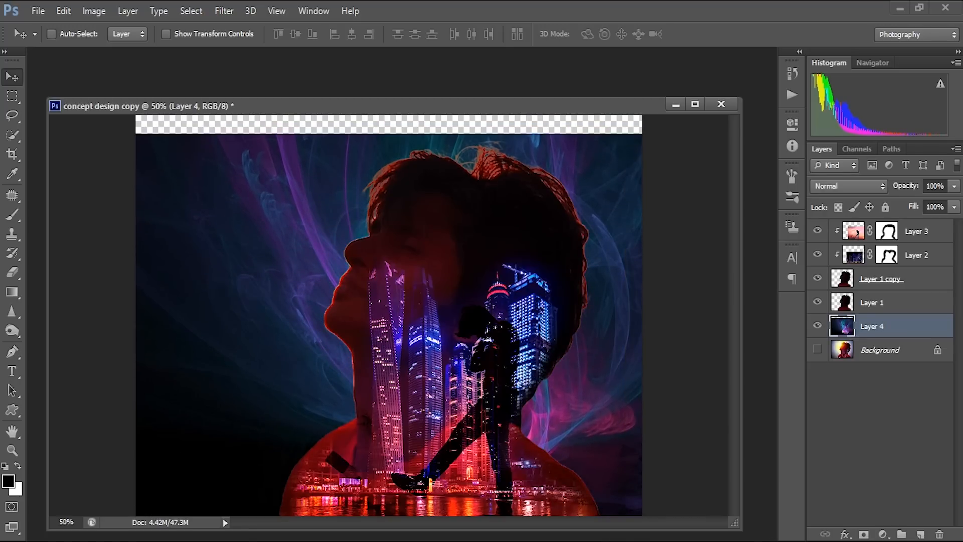
left_click(818, 326)
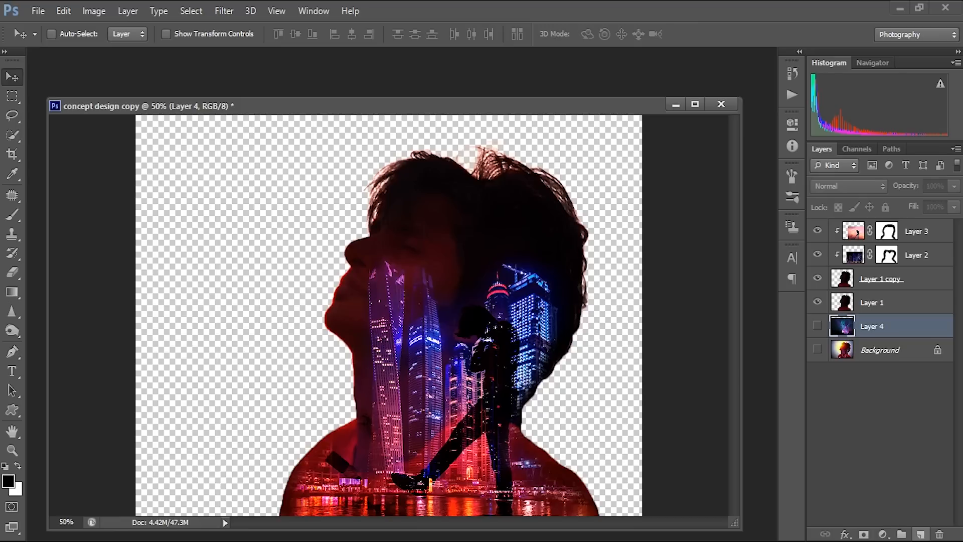
Fill new Layer 5 with a reversed black-to-white radial gradient, then show Layer 4 above it
left_click(920, 533)
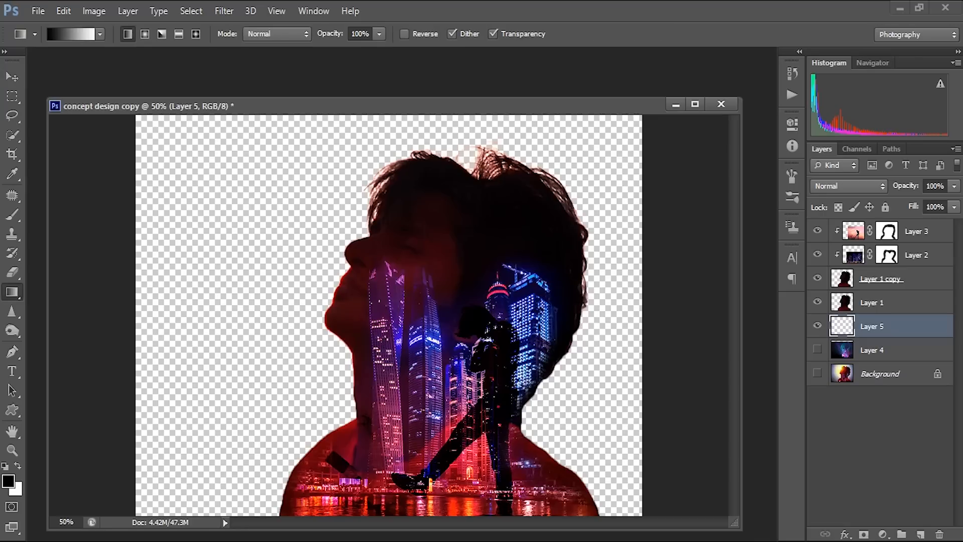
left_click(71, 34)
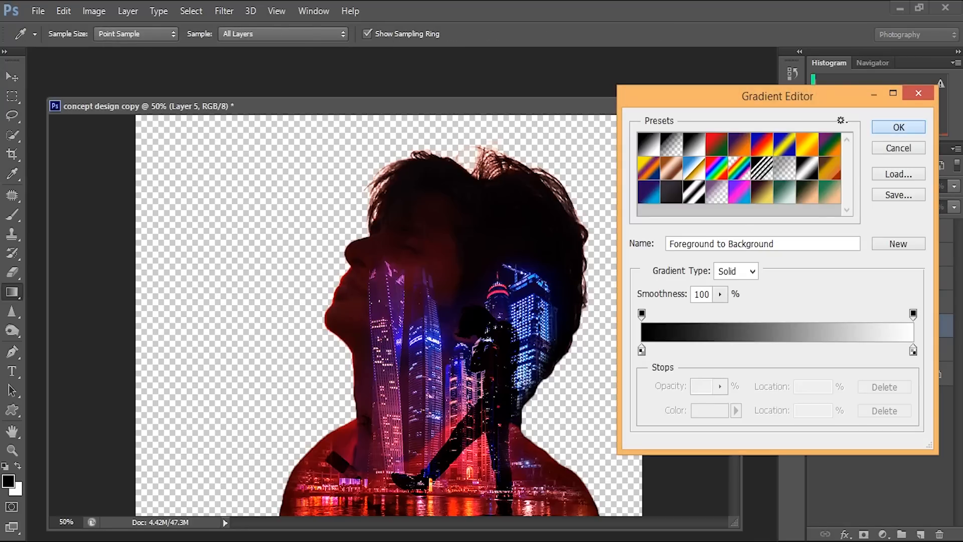
left_click(898, 126)
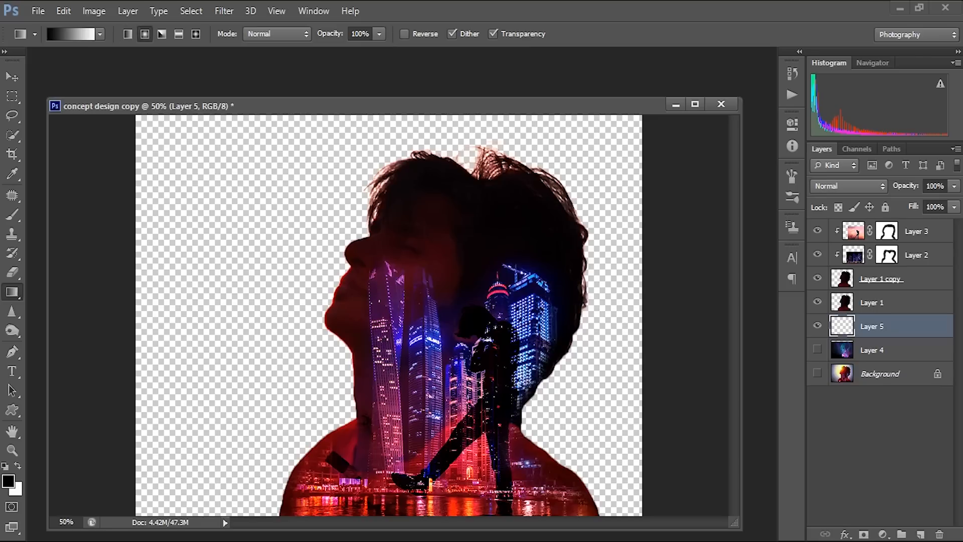
left_click_drag(418, 298, 642, 514)
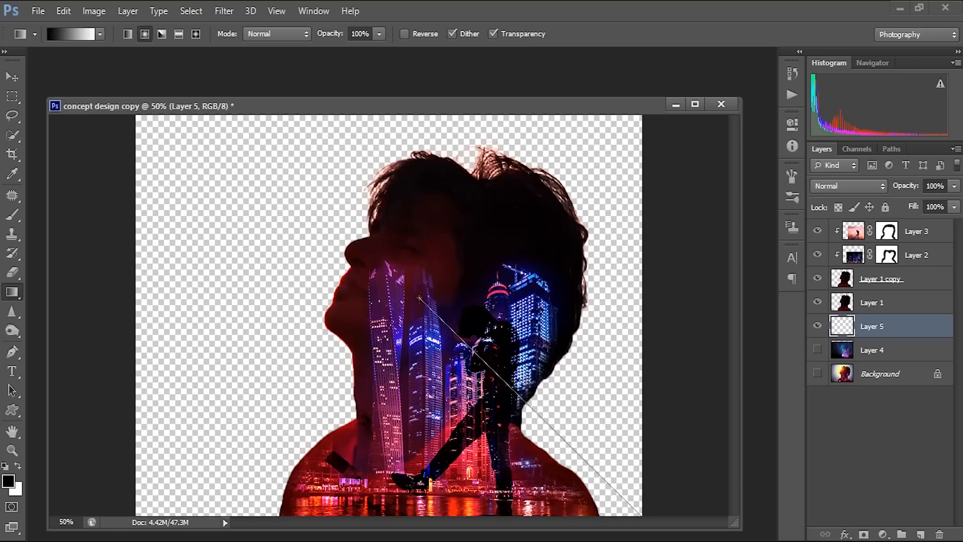
left_click_drag(418, 298, 639, 512)
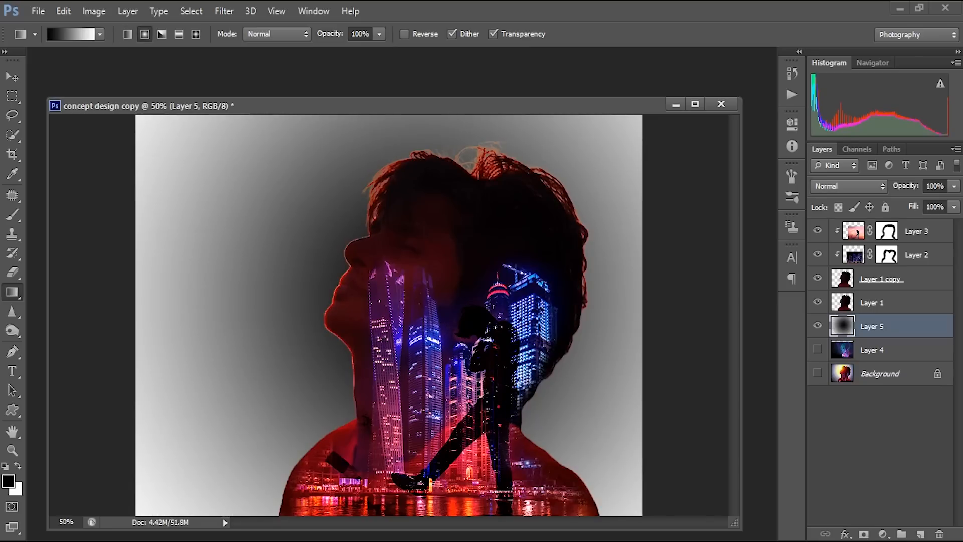
left_click(404, 33)
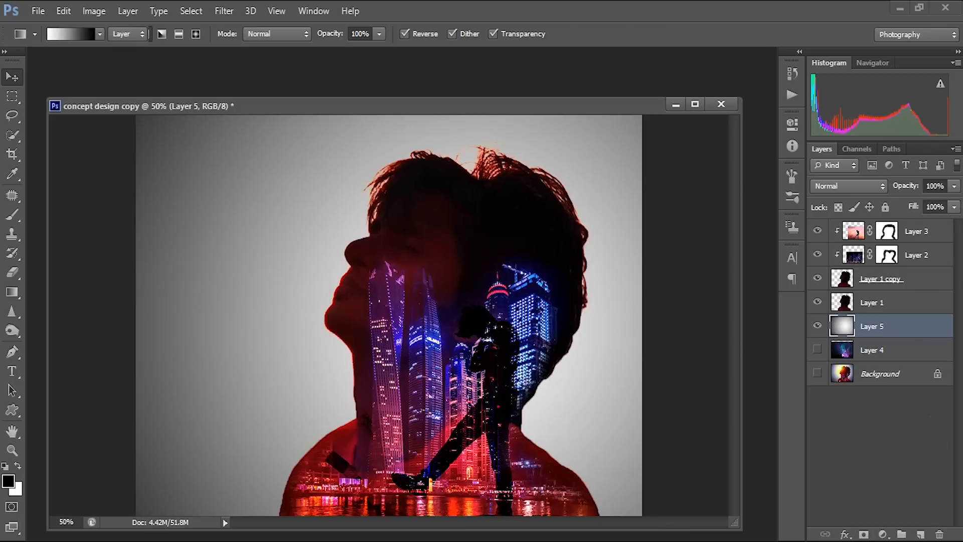
left_click(11, 76)
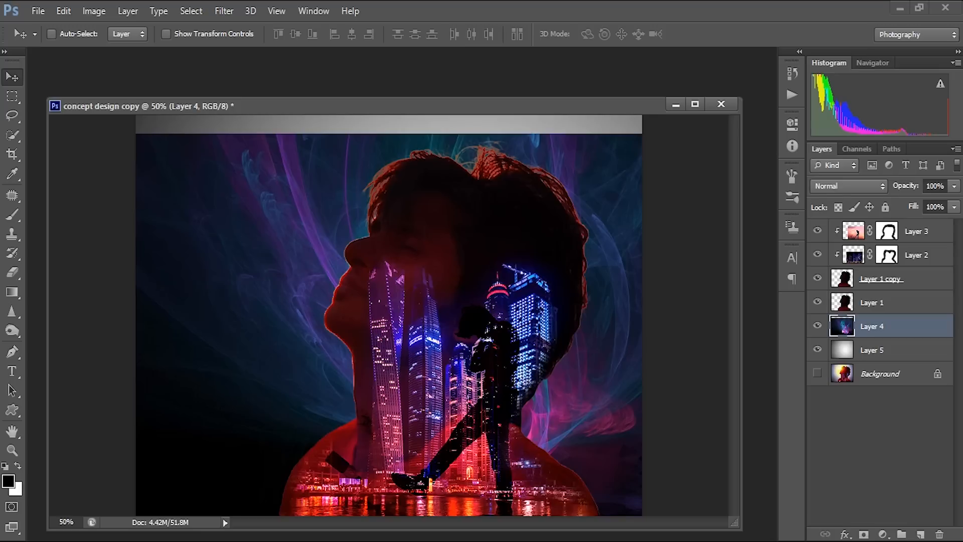
Scale Layer 4 to about 105% and shift it left to cover the canvas
left_click(63, 11)
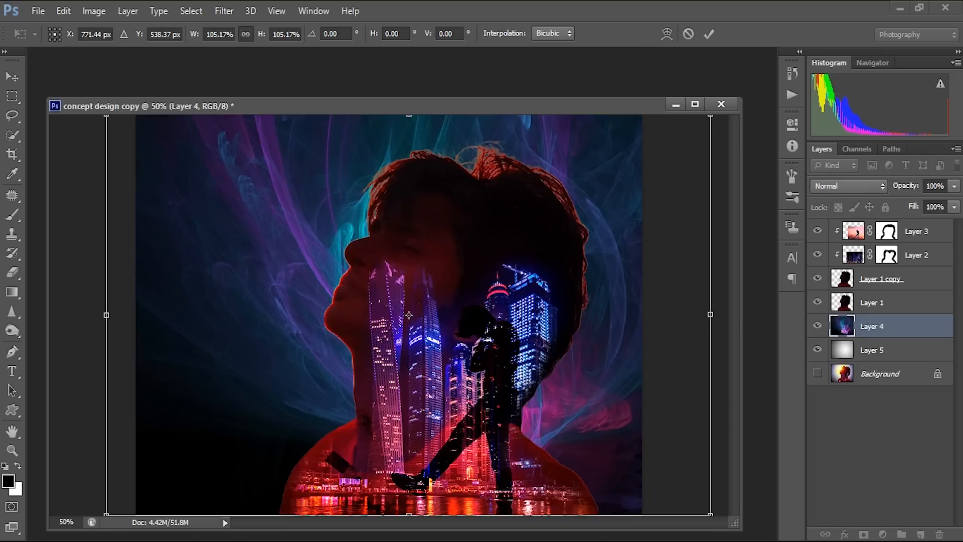
left_click_drag(418, 325, 409, 316)
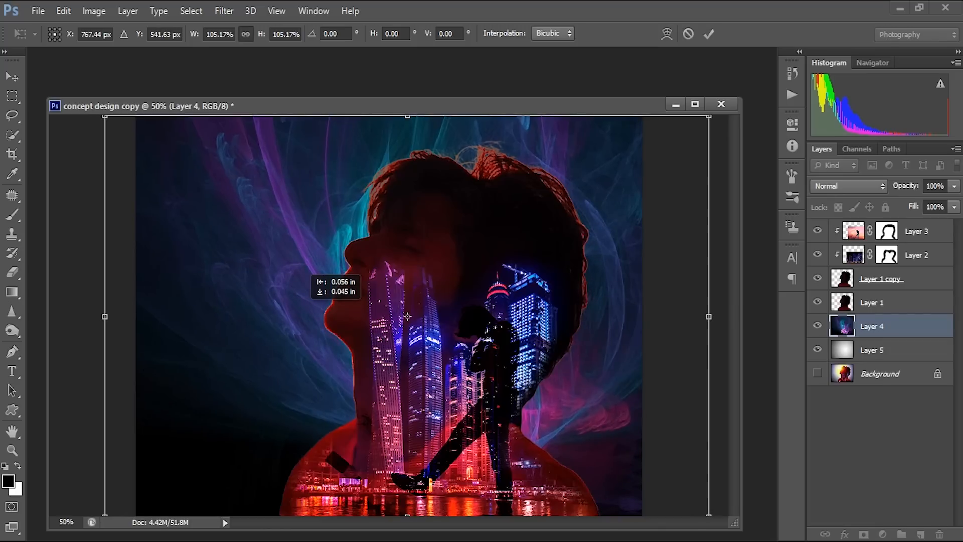
left_click_drag(408, 317, 375, 315)
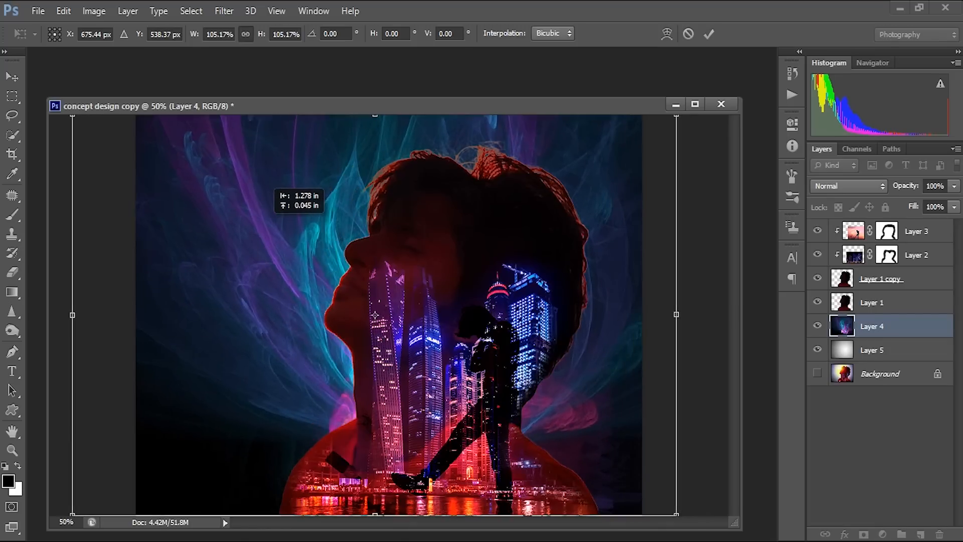
left_click_drag(375, 315, 353, 315)
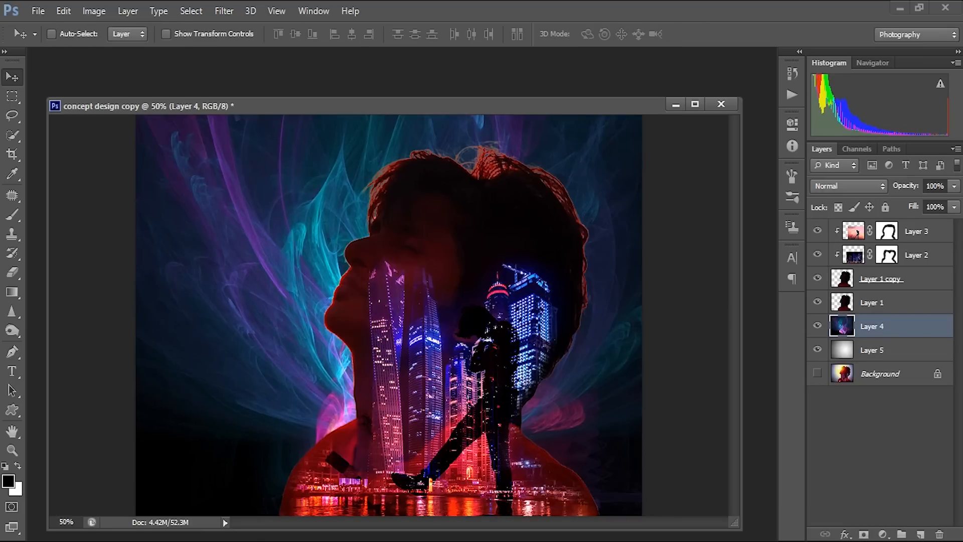
Set Layer 4's blend mode to Overlay, then select Layer 5 and Layer 1
left_click(848, 186)
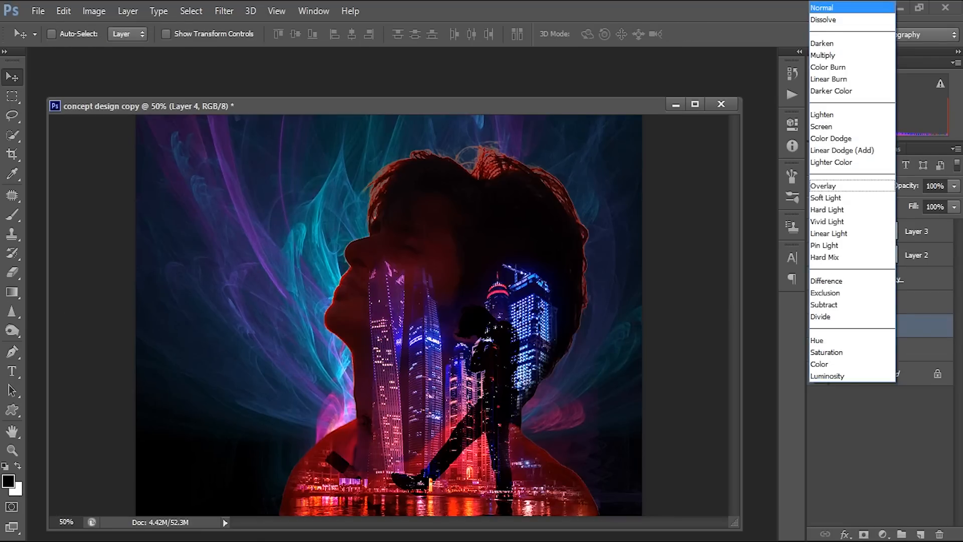
left_click(823, 186)
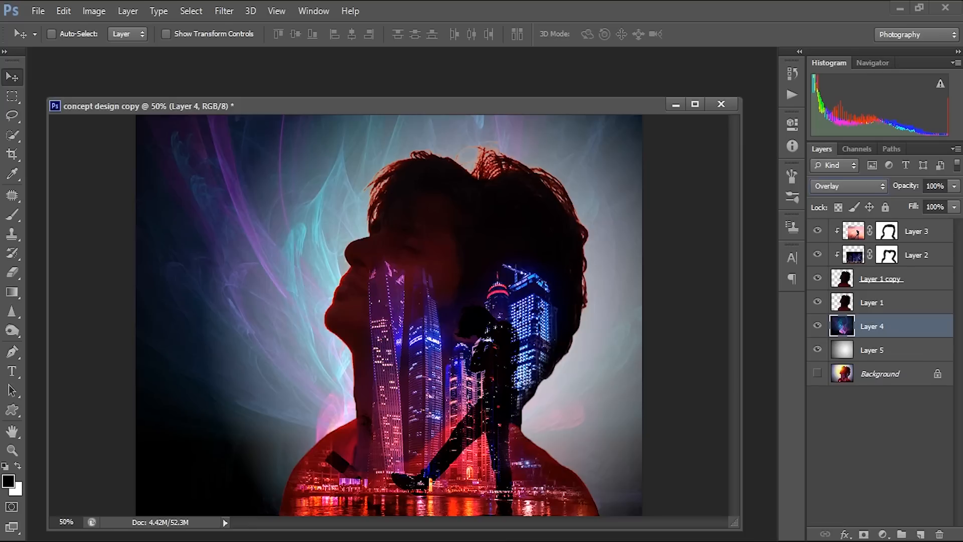
left_click(846, 186)
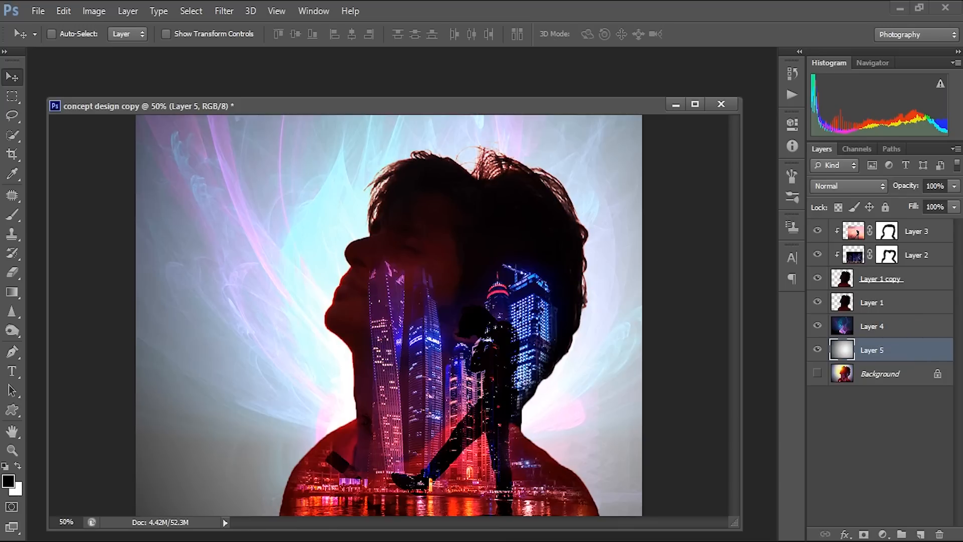
left_click(872, 301)
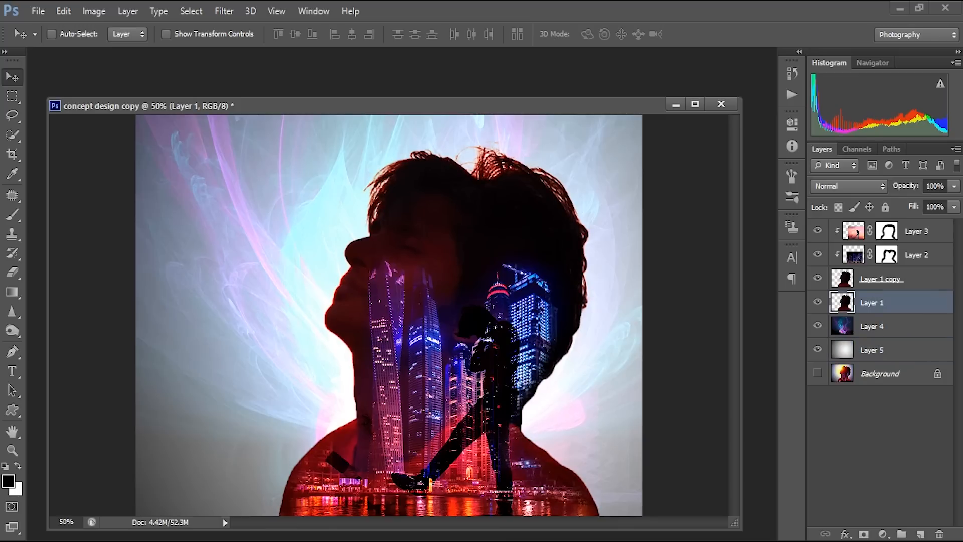
left_click(915, 231)
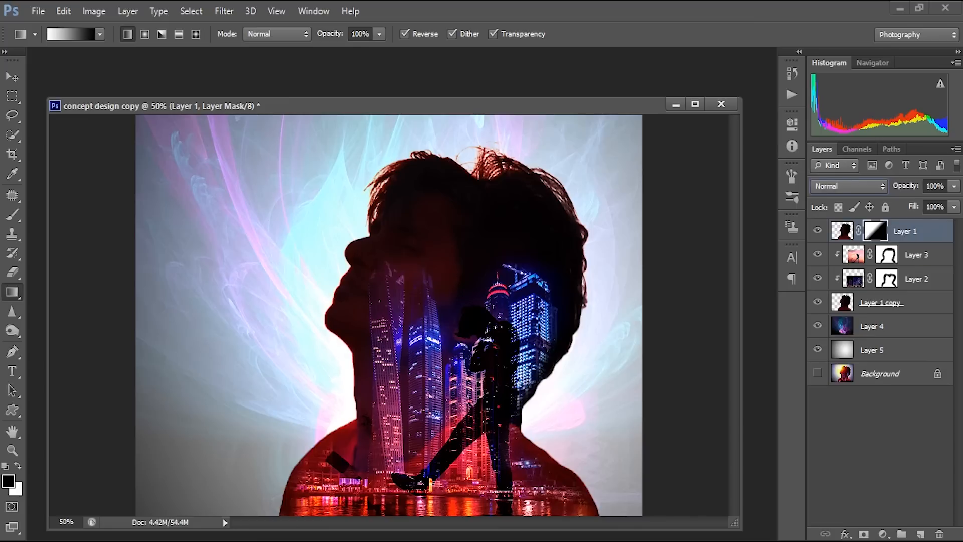
Open fg-1 and drag the sun flare into the poster as Layer 6
left_click(38, 11)
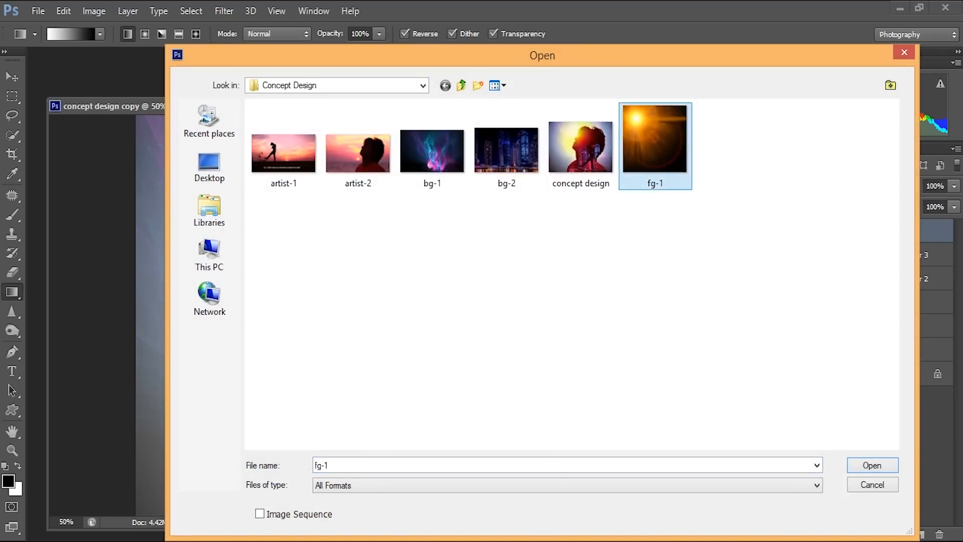
left_click(871, 465)
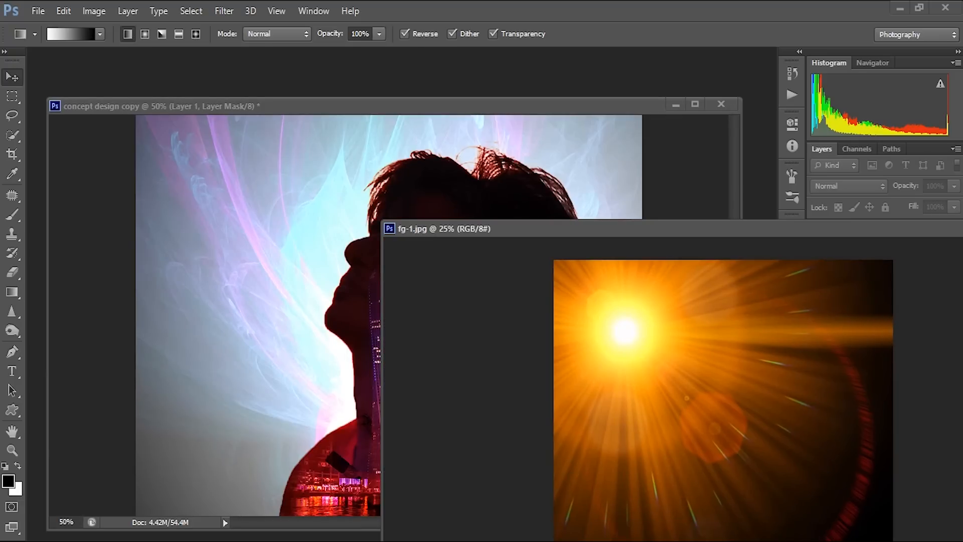
left_click(12, 76)
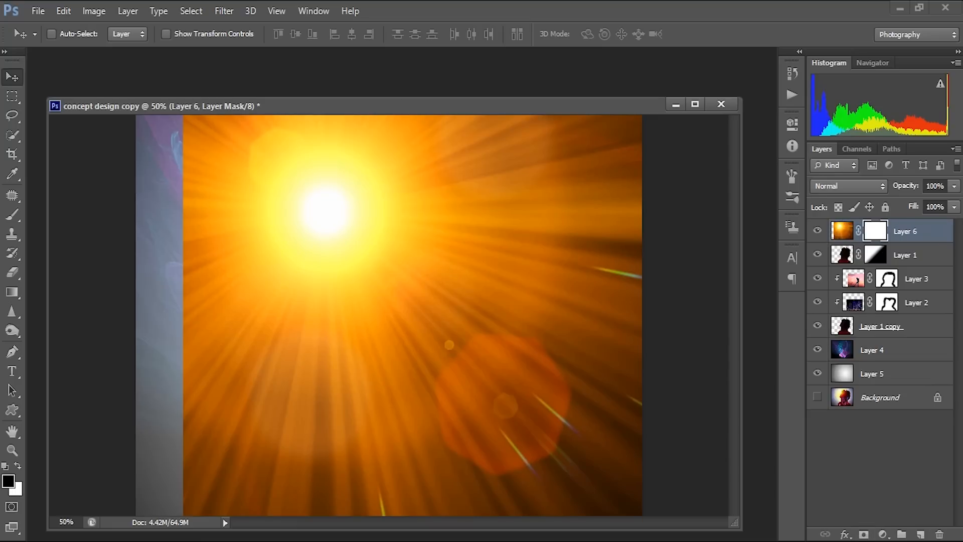
Draw a reversed radial gradient on Layer 6's mask so the flare glows near the face
left_click(12, 293)
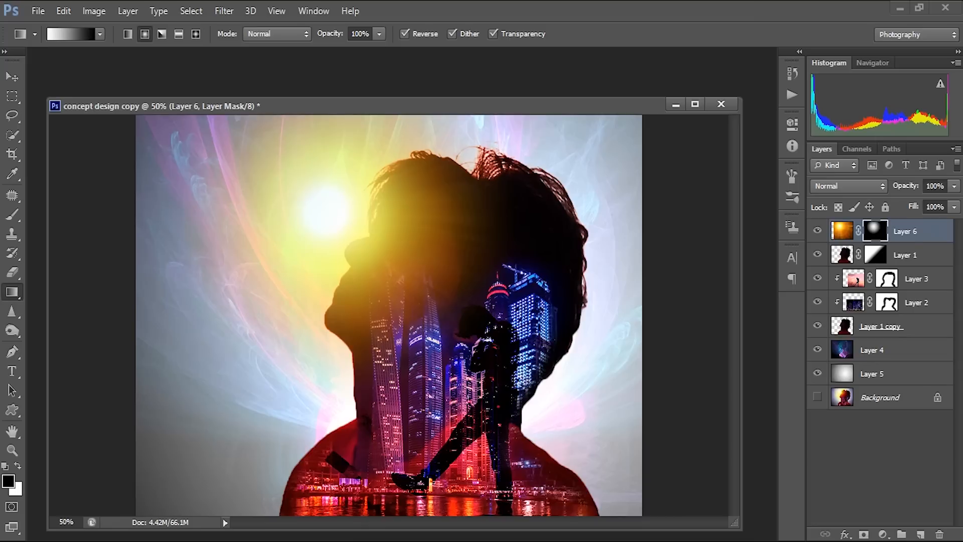
left_click(12, 76)
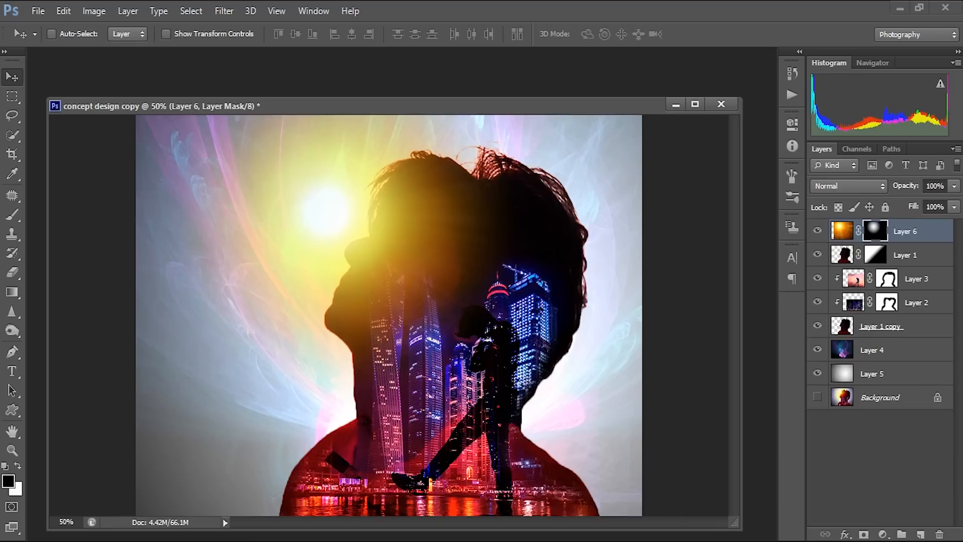
Change the flare layer's blend mode, then try Multiply and Hard Light on Layer 1
left_click(845, 186)
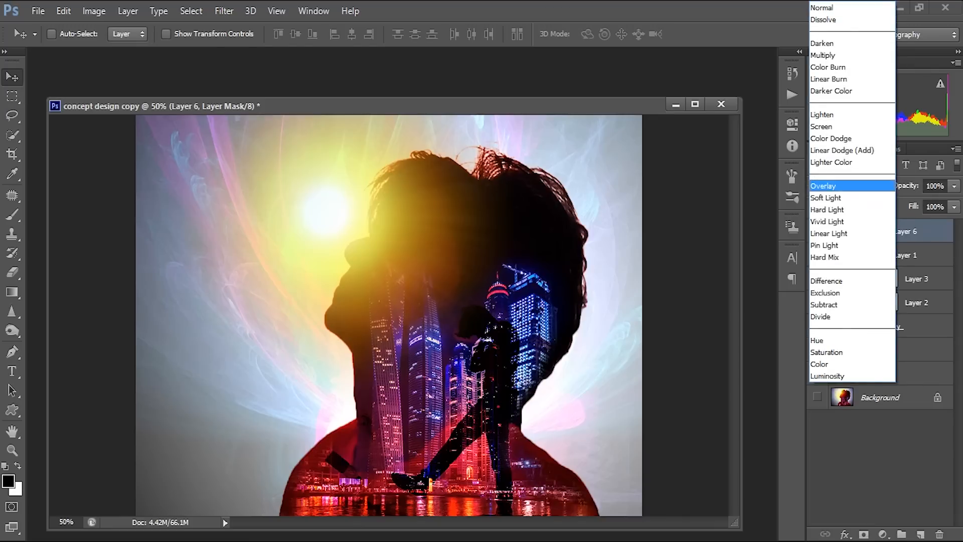
left_click(827, 210)
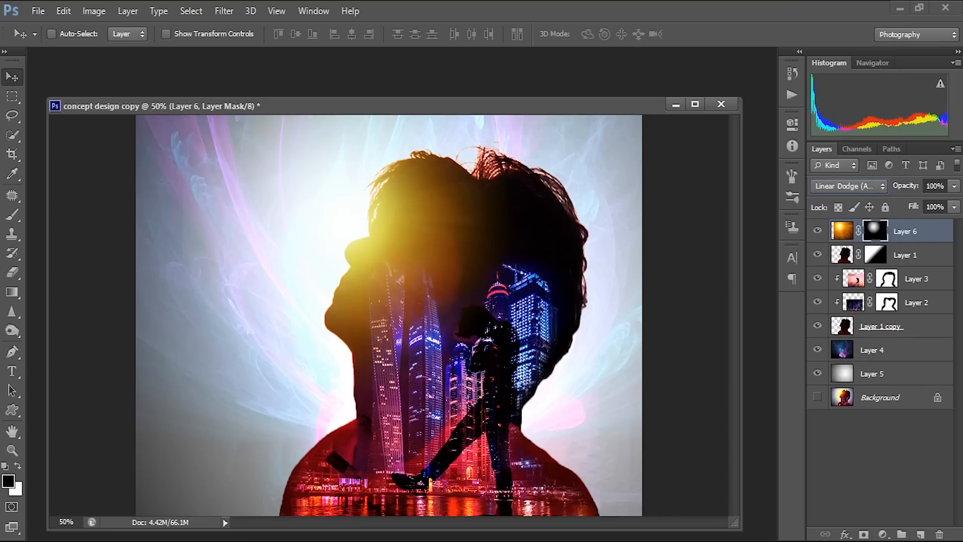
left_click(904, 255)
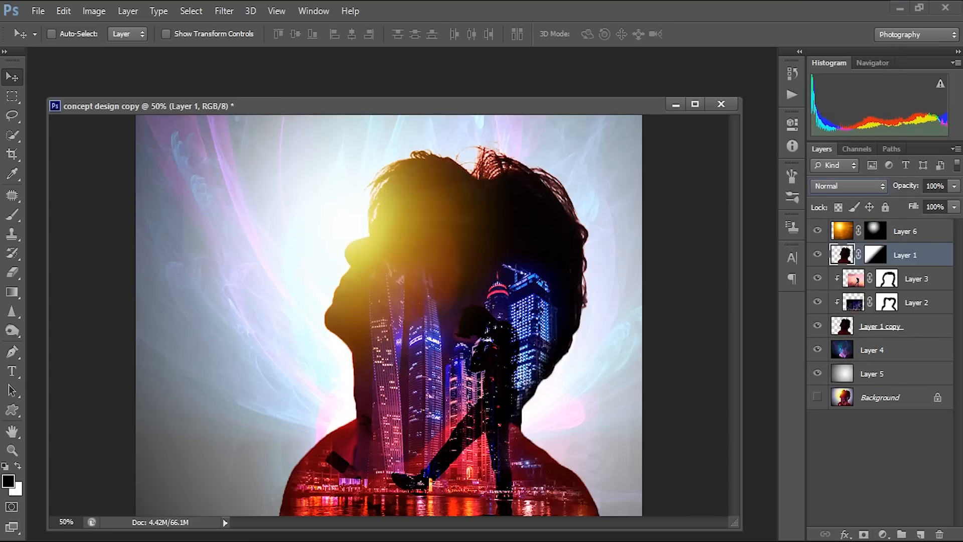
left_click(846, 186)
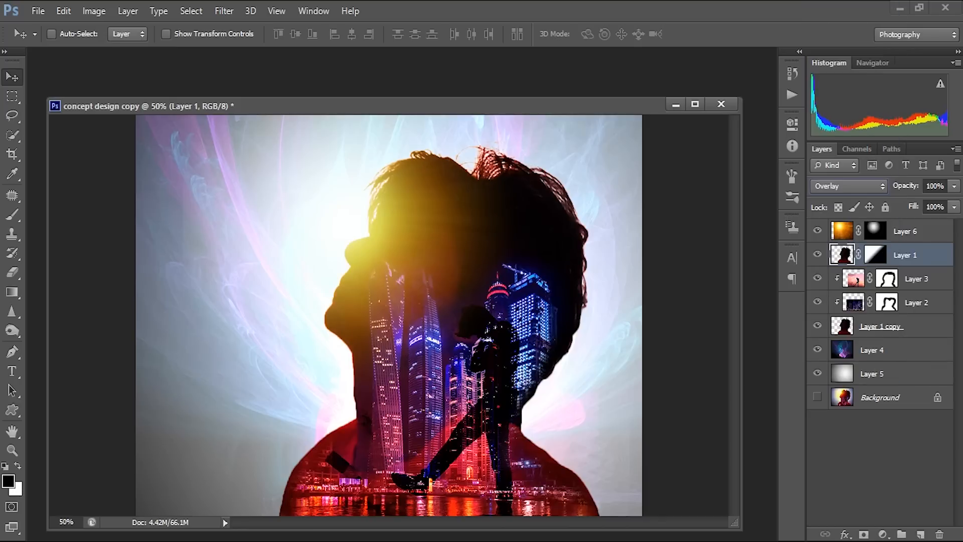
left_click(848, 186)
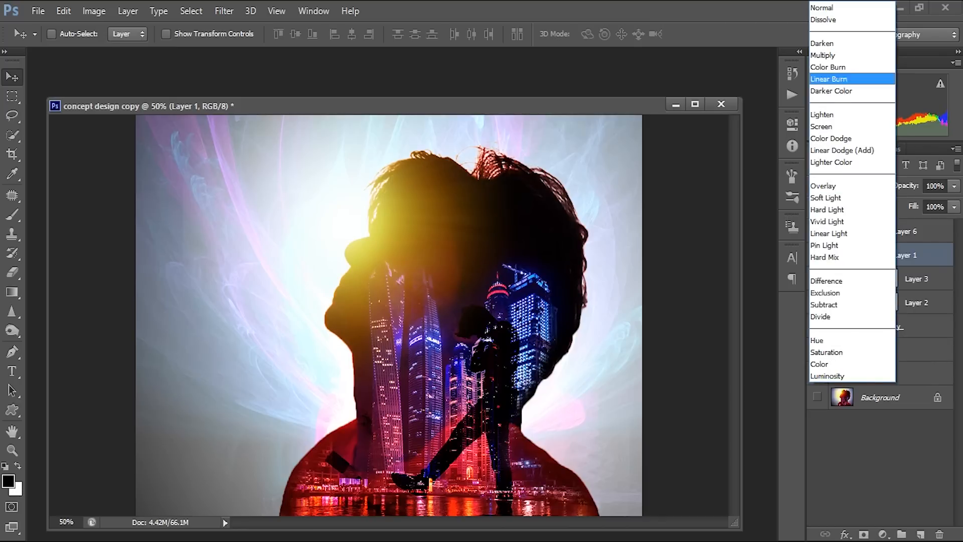
left_click(823, 55)
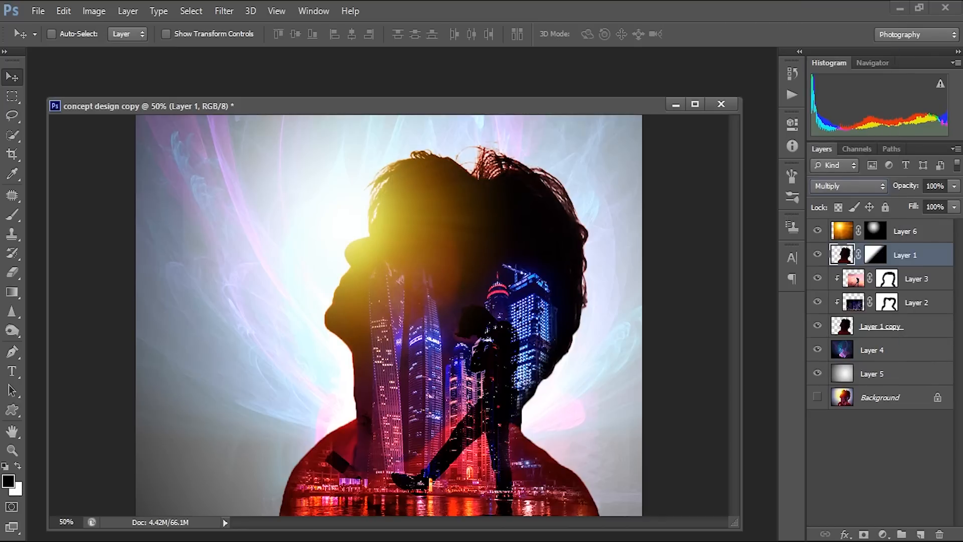
left_click(848, 185)
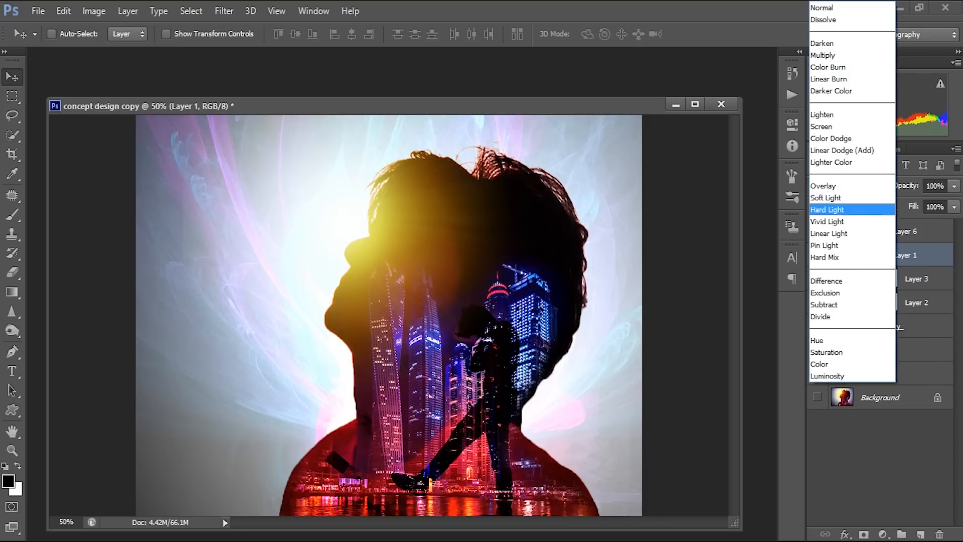
left_click(828, 210)
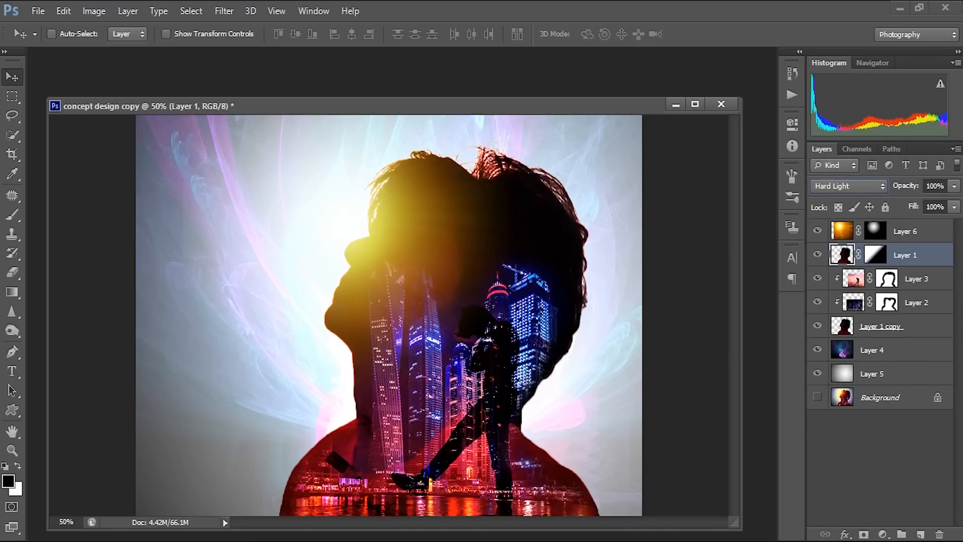
Set the sun flare layer to Hard Light and switch Layer 1 to Overlay
left_click(848, 185)
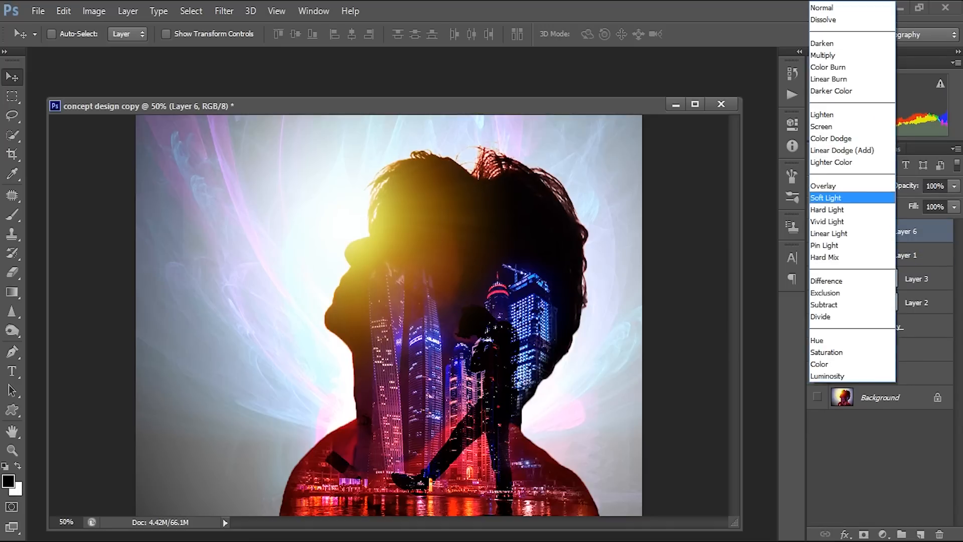
left_click(827, 209)
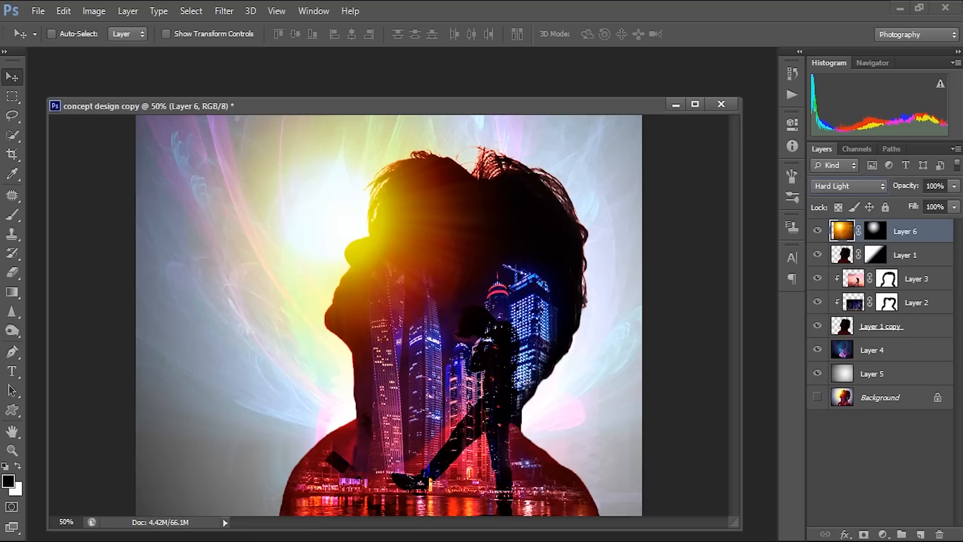
left_click(904, 255)
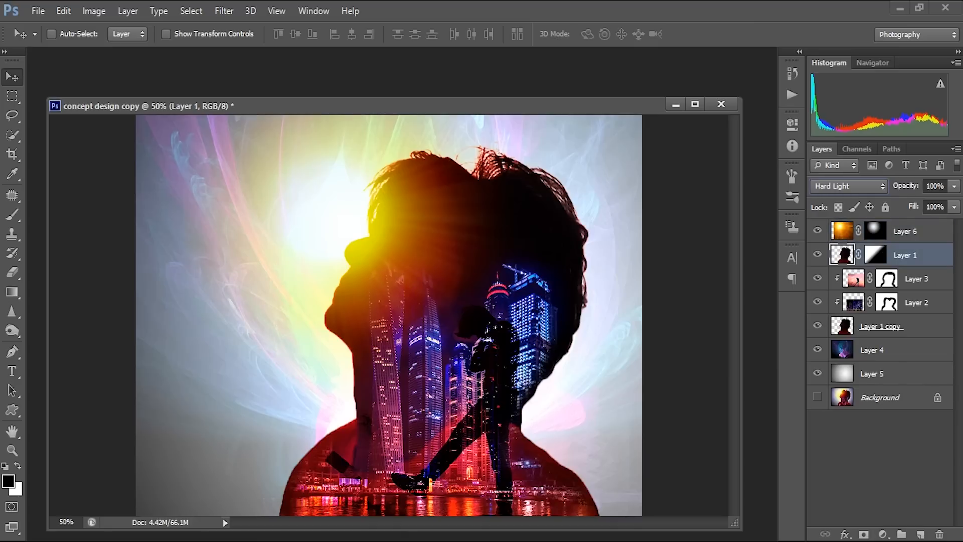
left_click(848, 185)
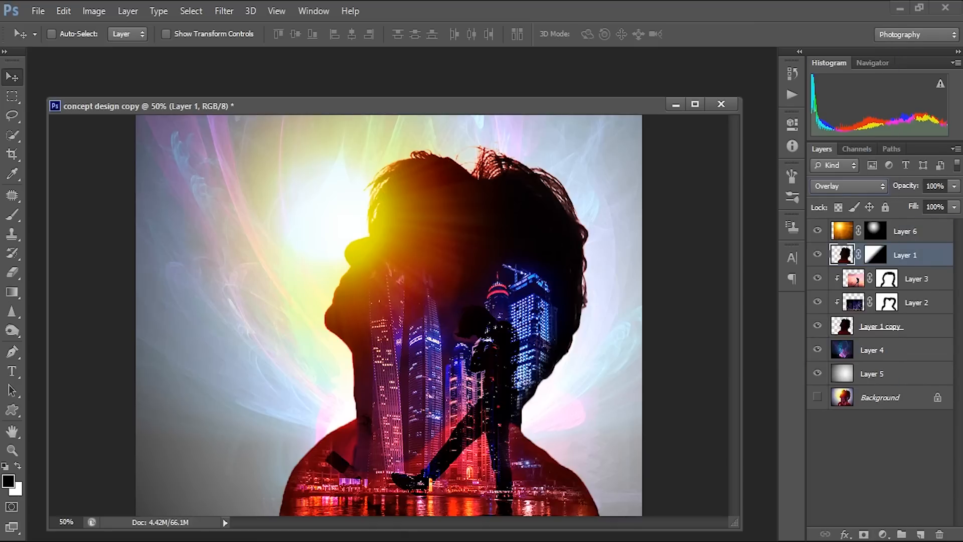
left_click(846, 186)
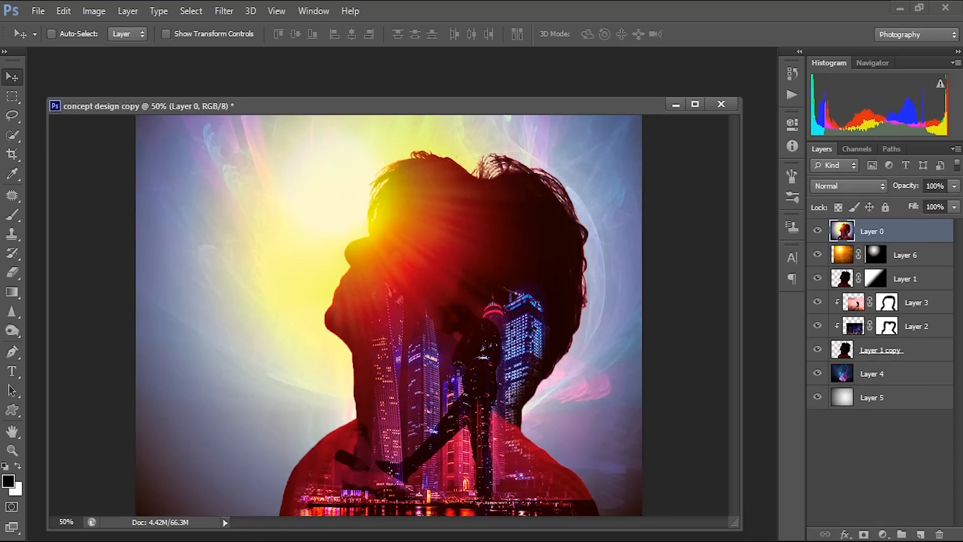
Hide the Layer 0 reference image
left_click(818, 231)
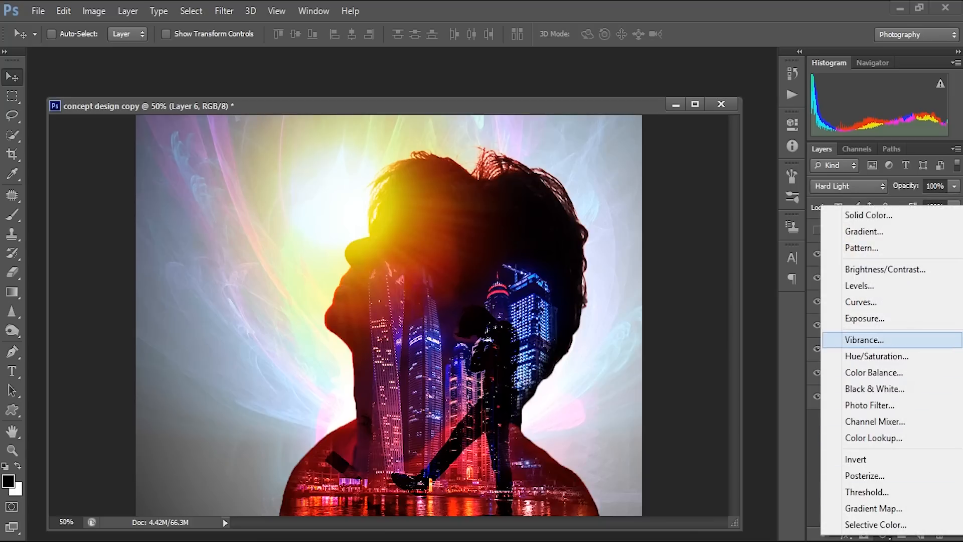
Add a Vibrance adjustment layer above the flare and set vibrance to 85
left_click(864, 339)
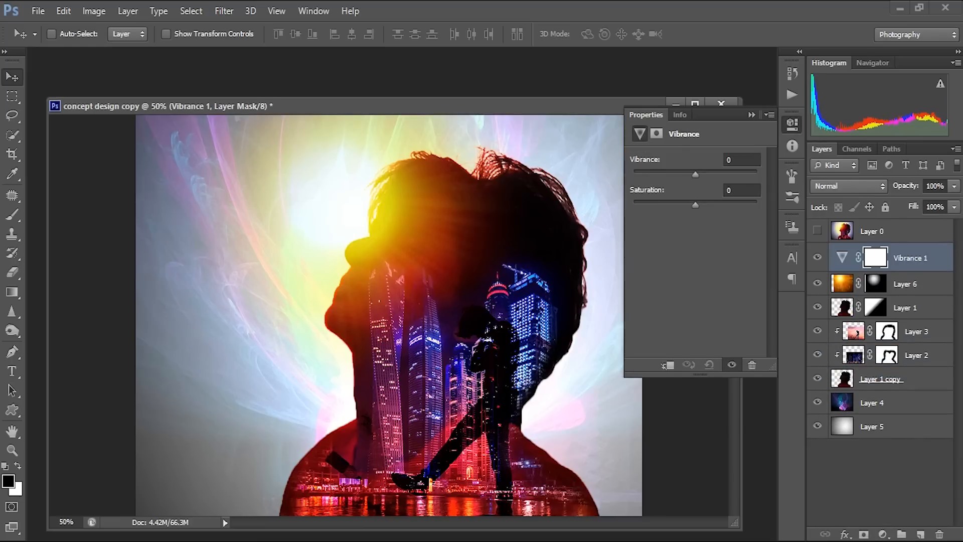
left_click_drag(695, 175, 736, 174)
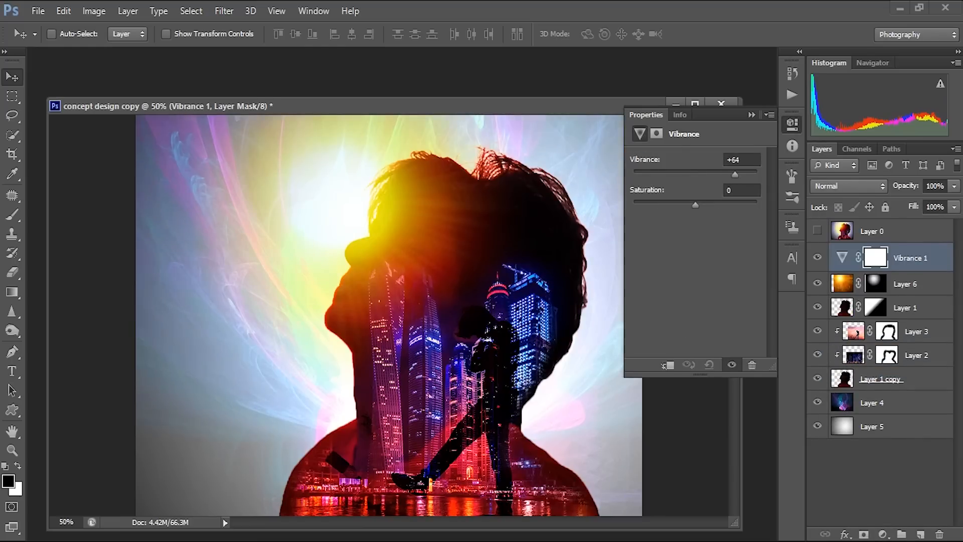
left_click_drag(736, 175, 759, 175)
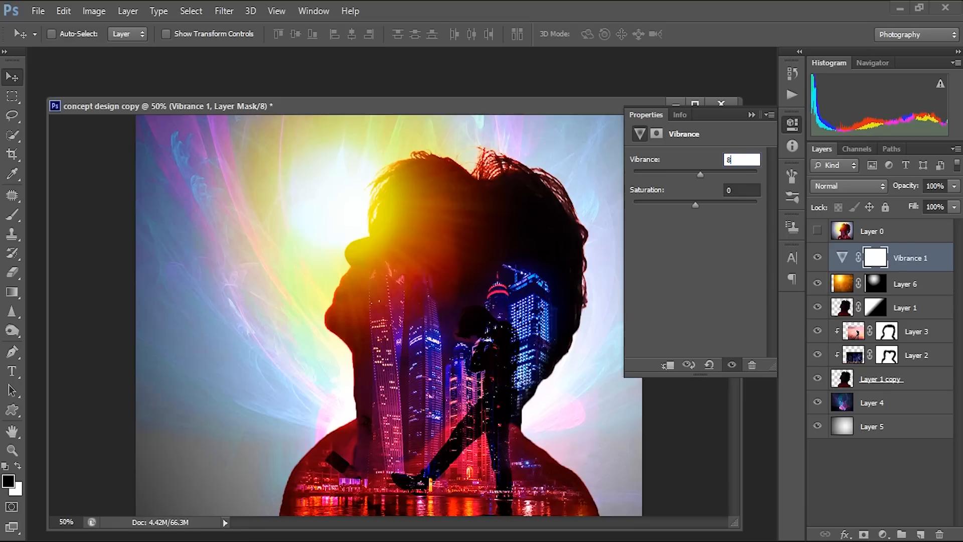
type("85")
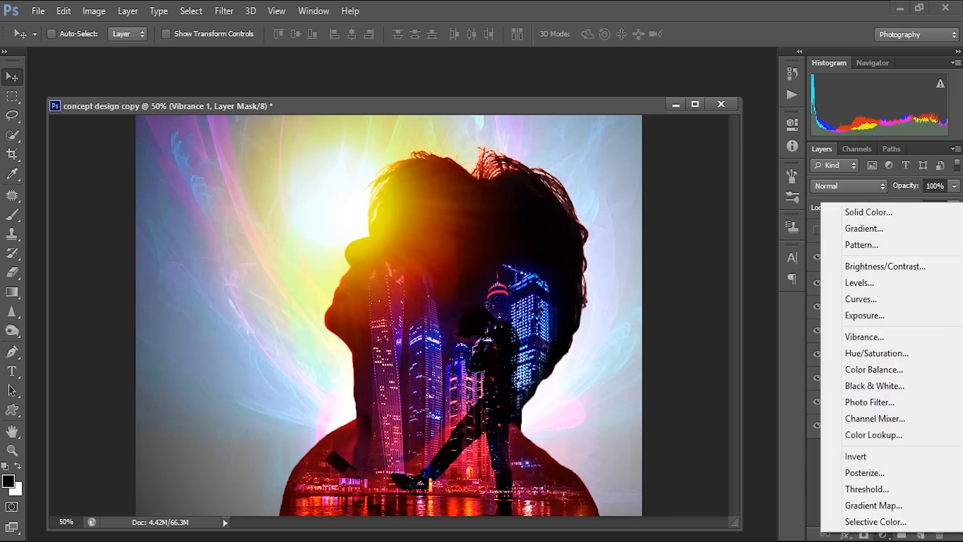
mouse_move(873, 435)
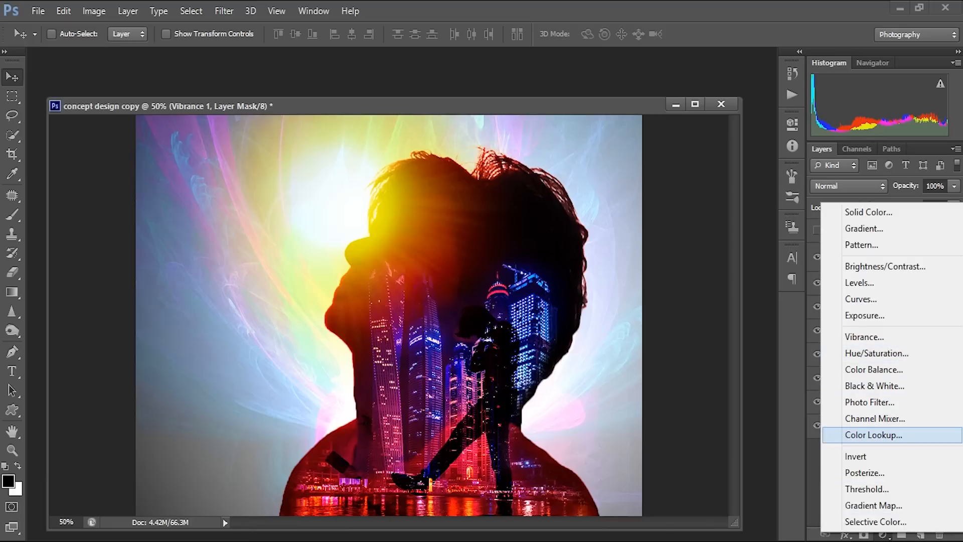
Add a Color Lookup layer with the RedBlueYellow look, then make reference Layer 0 visible
left_click(873, 434)
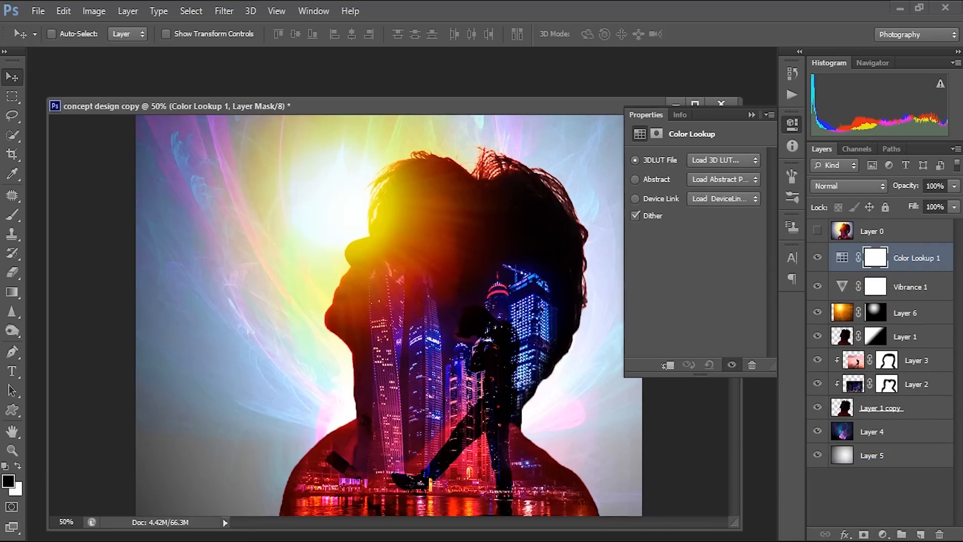
left_click(724, 160)
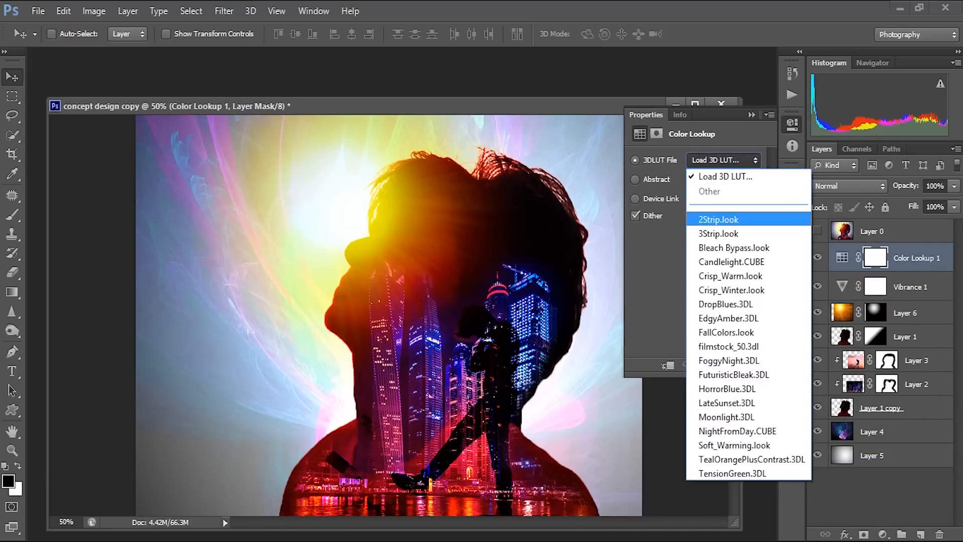
left_click(717, 218)
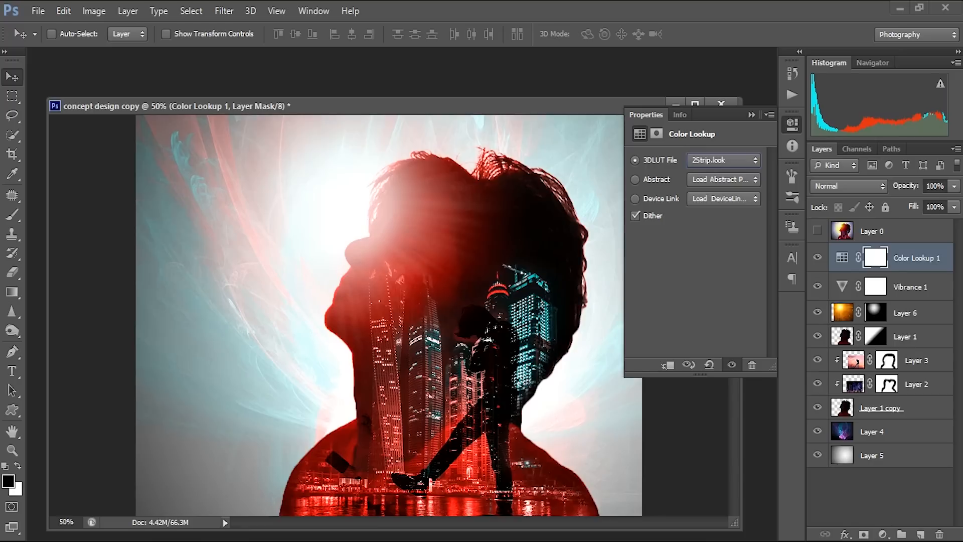
left_click(724, 160)
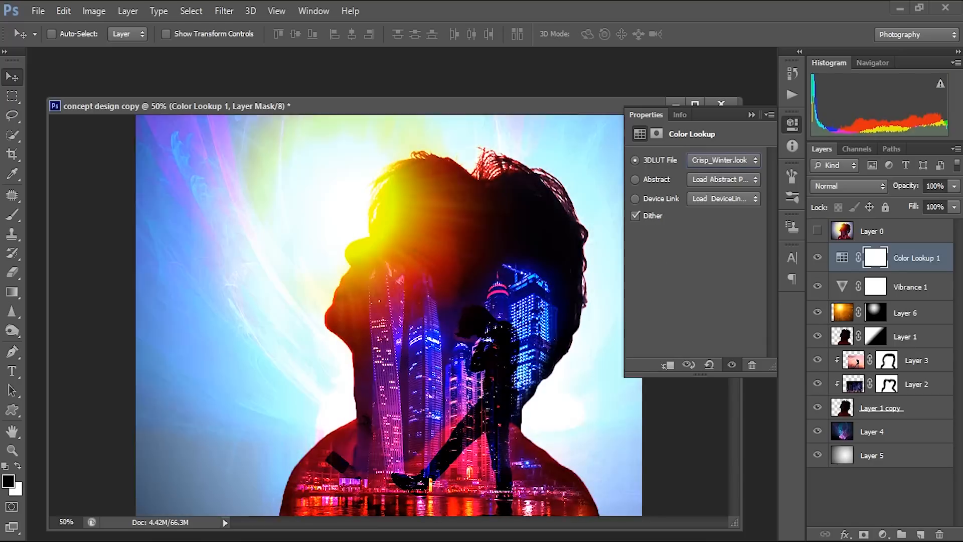
left_click(724, 159)
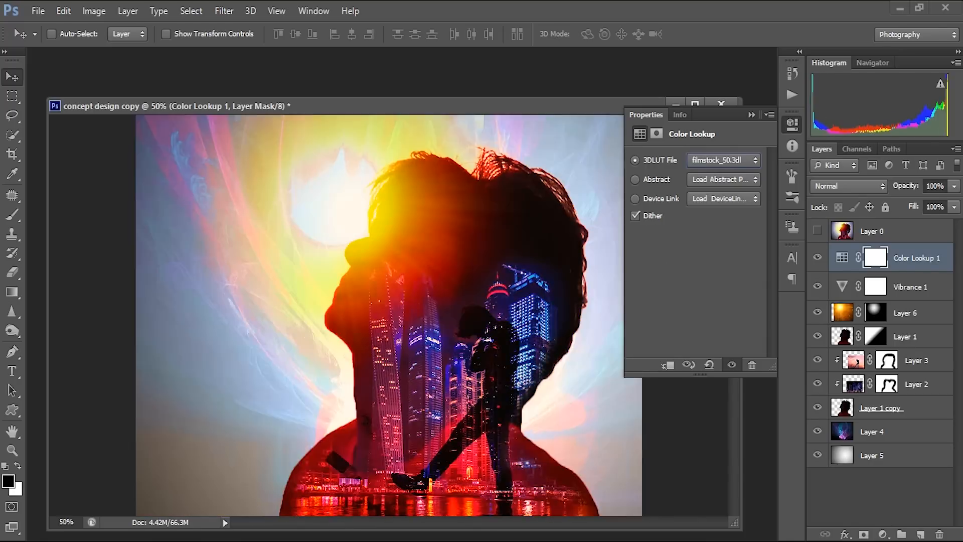
left_click(720, 161)
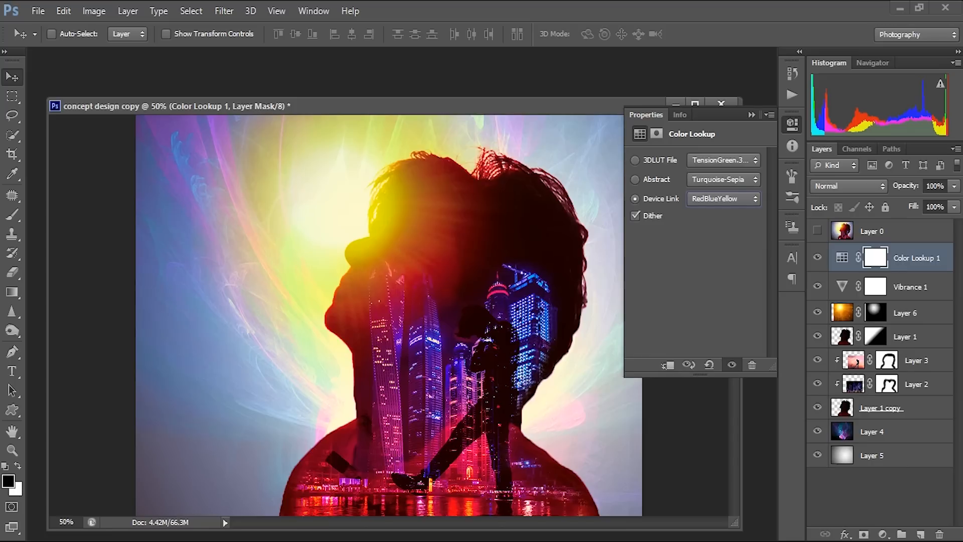
left_click(721, 104)
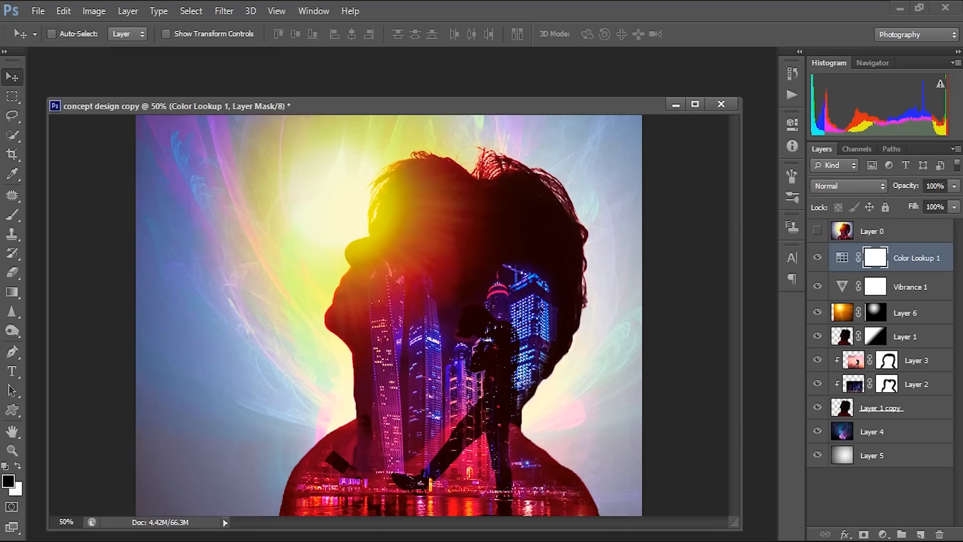
left_click(818, 258)
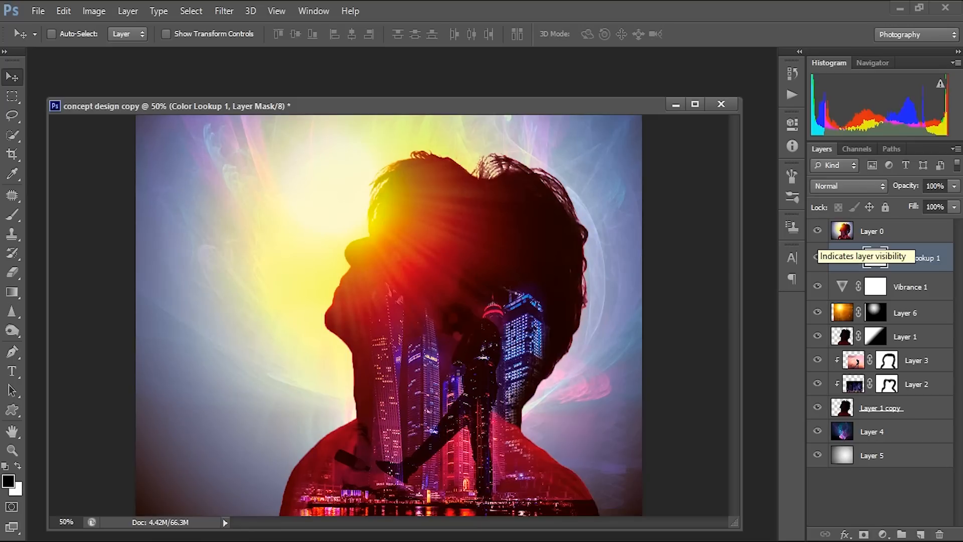